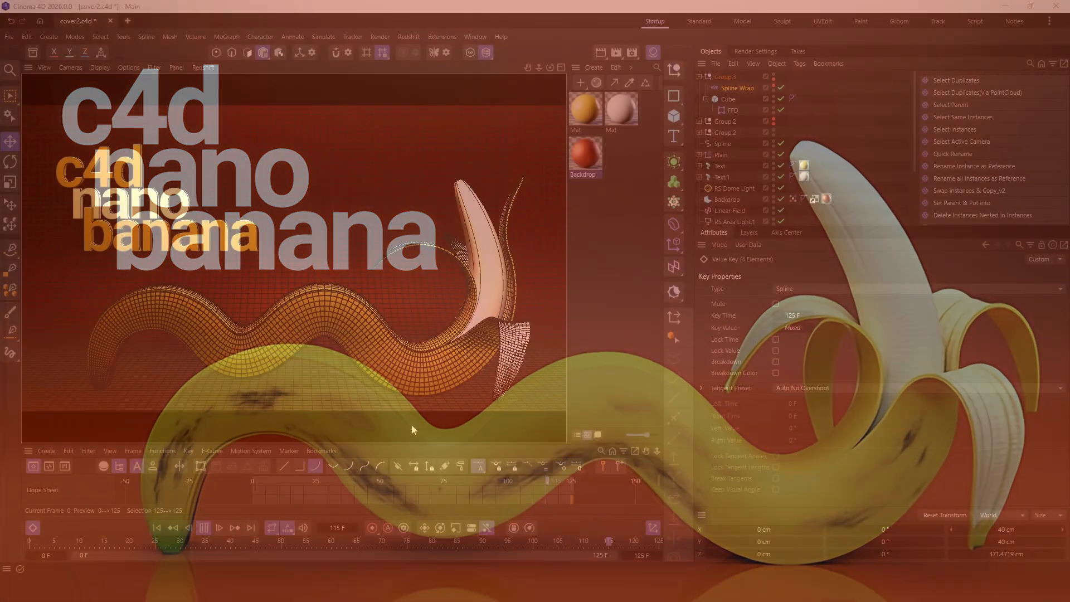
Play and stop the snake animation, then launch the nano-c4d user script from Extensions.
click(204, 527)
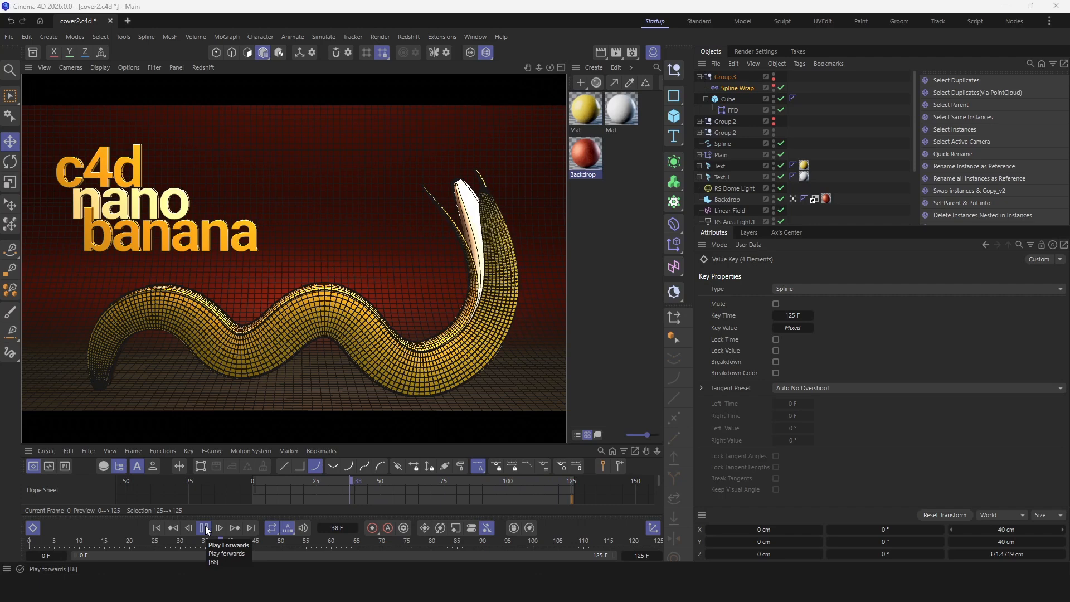
click(203, 527)
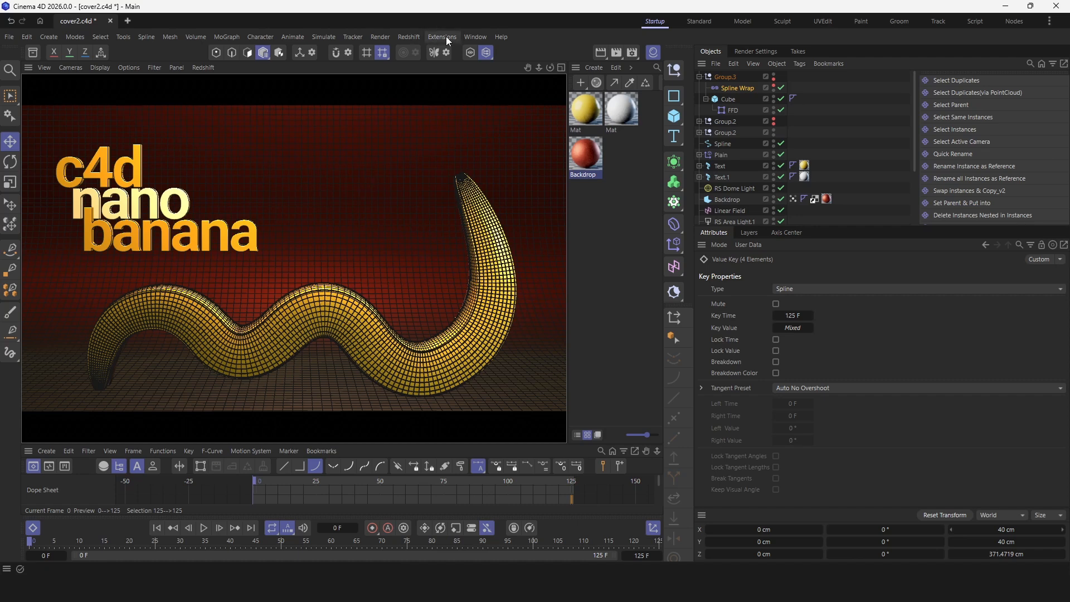
click(441, 37)
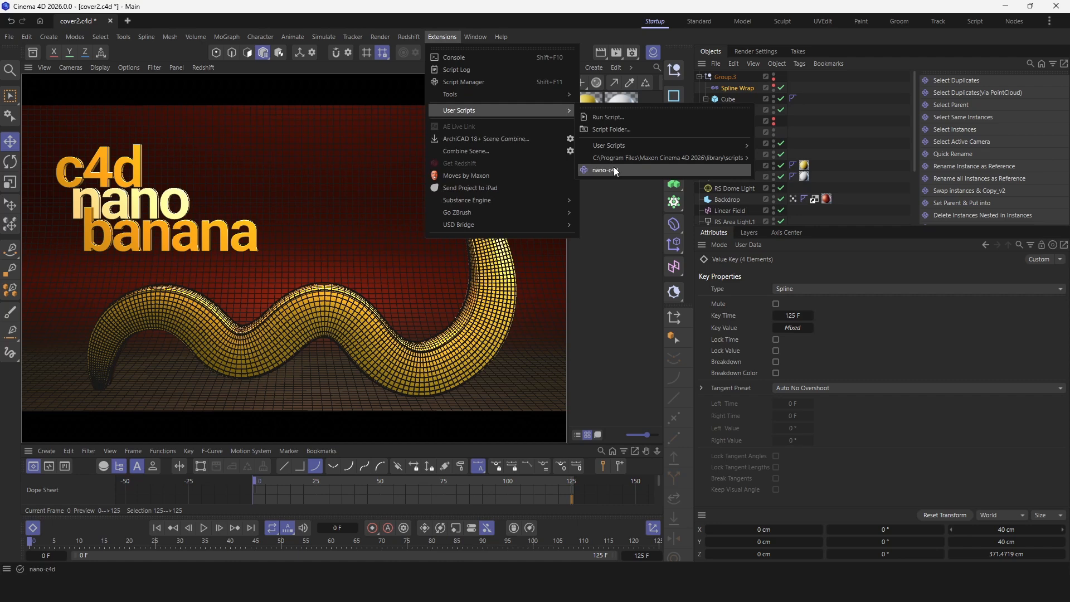
click(602, 169)
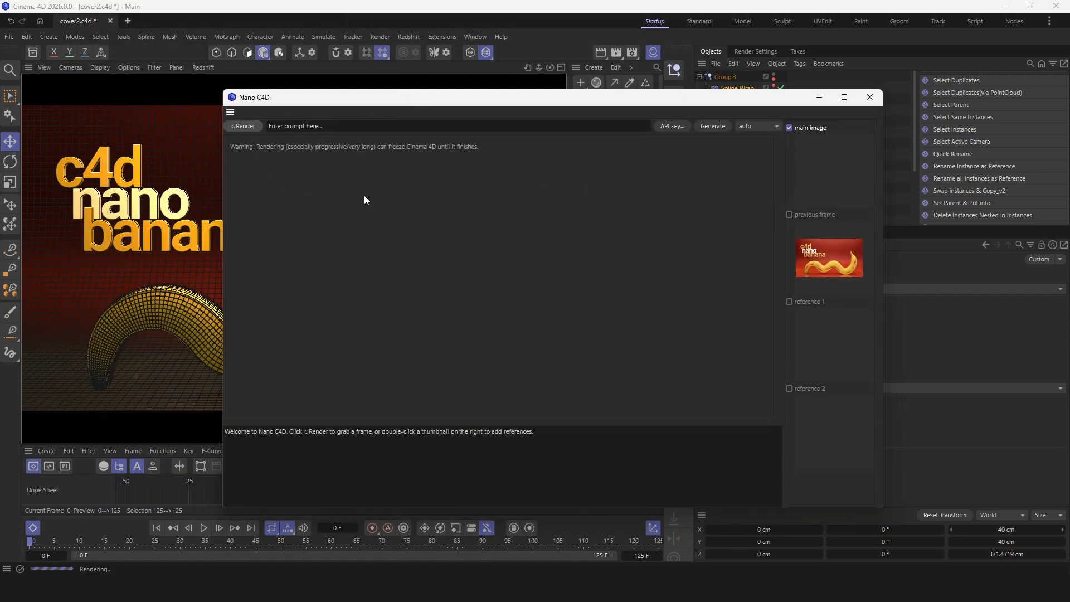
Render the frame as the main image and generate with prompt 'Make this a real banana but keep it's shape'.
click(243, 126)
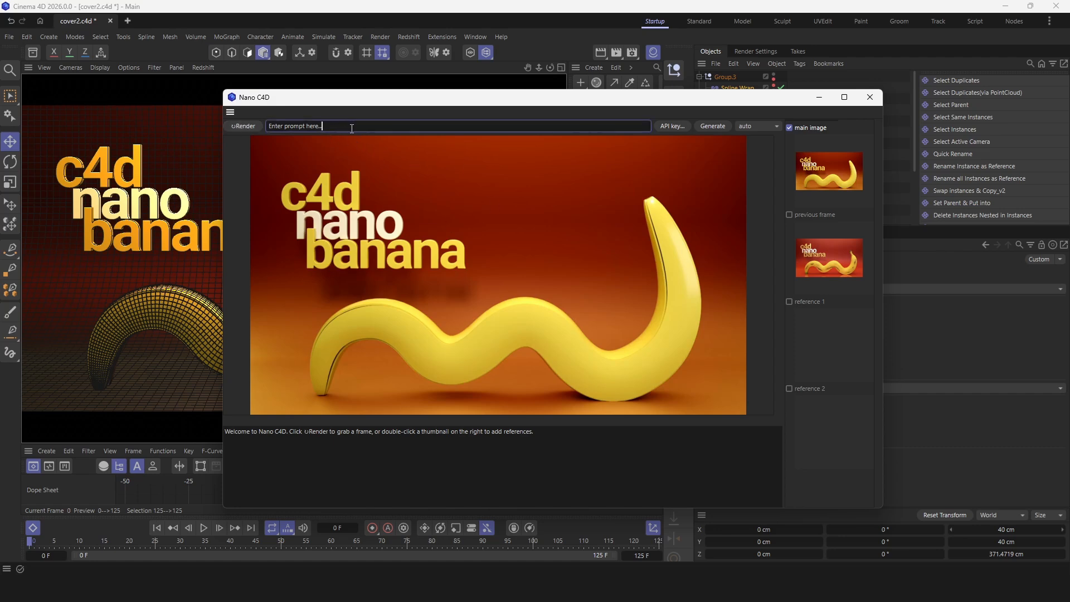
text(Make this yellow similar to snake thing)
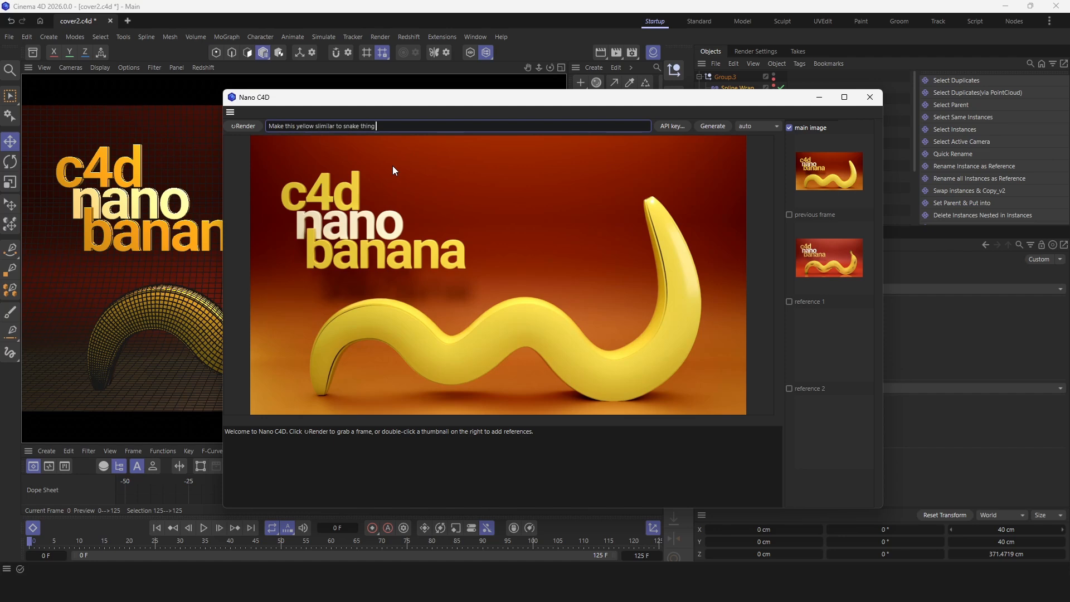
text(a real banana but kee)
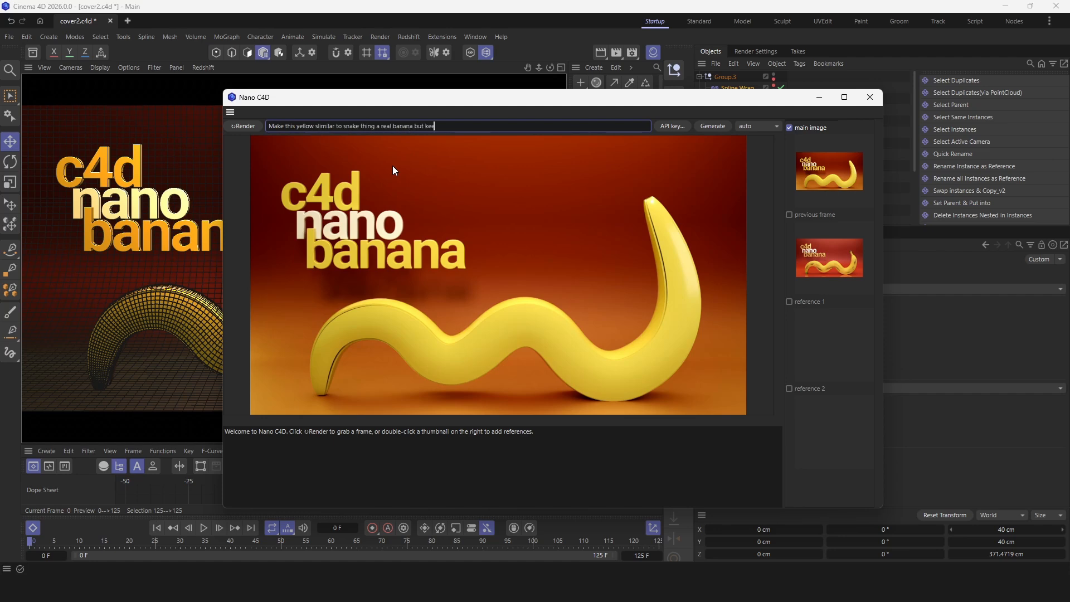
text(p it's shape)
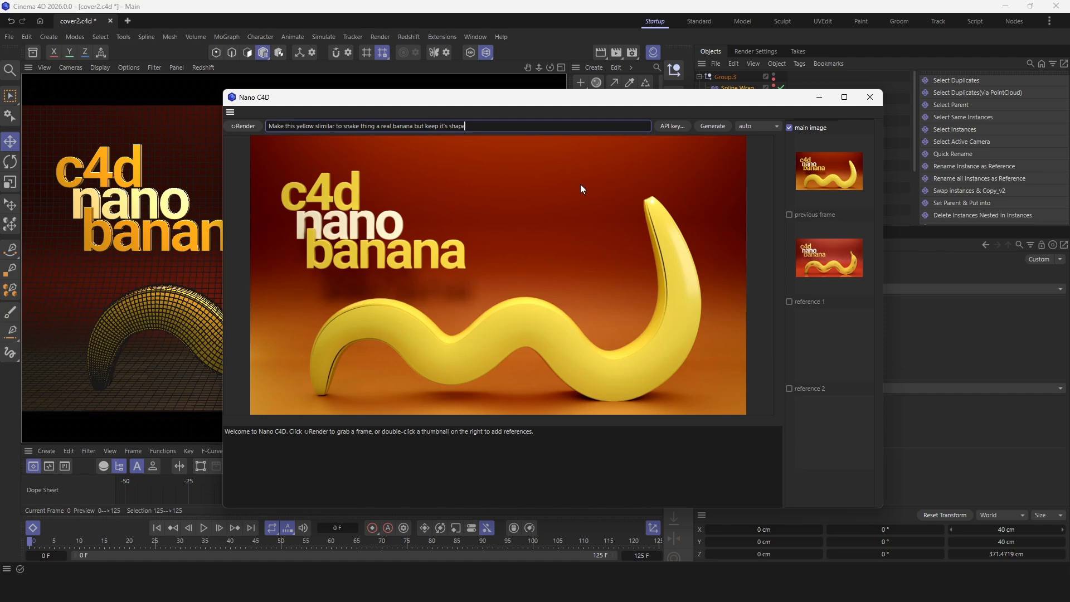
click(712, 126)
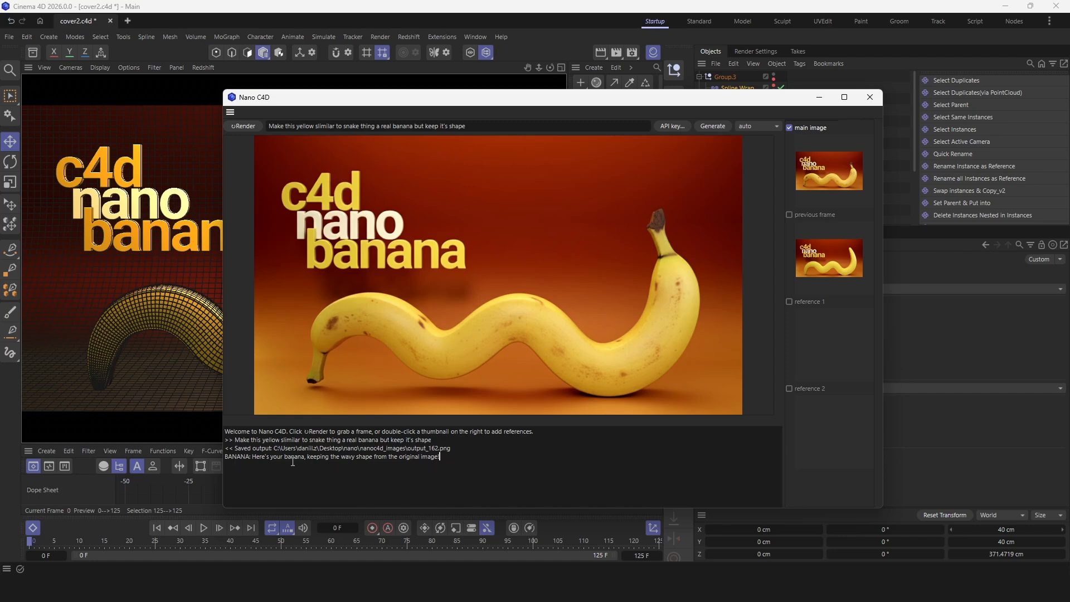
mouse_move(581, 112)
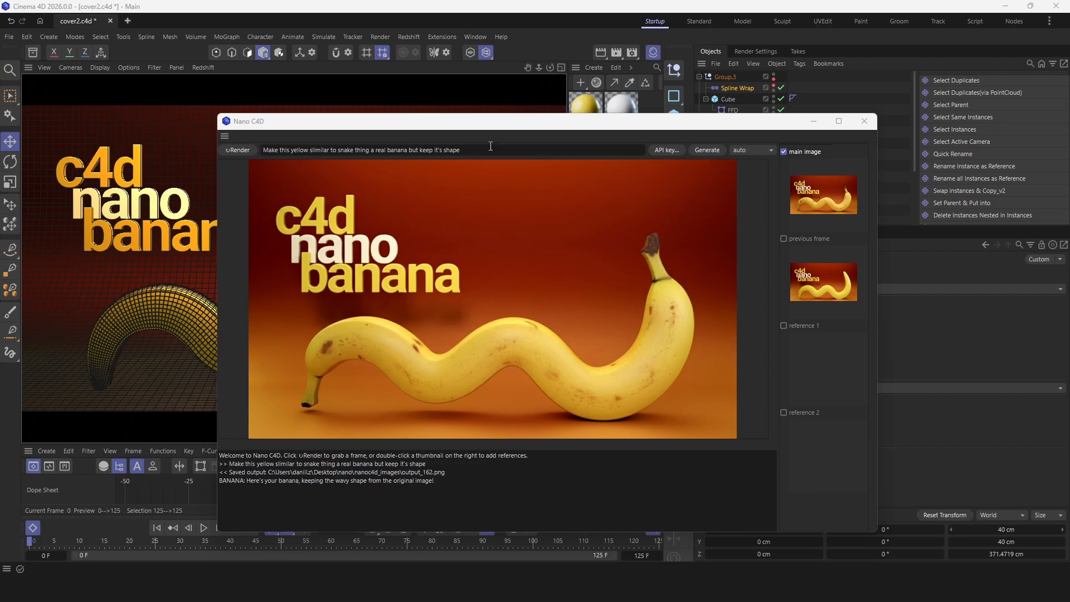
Replace the previous prompt with 'Add a smiling' face request for the banana.
double_click(357, 150)
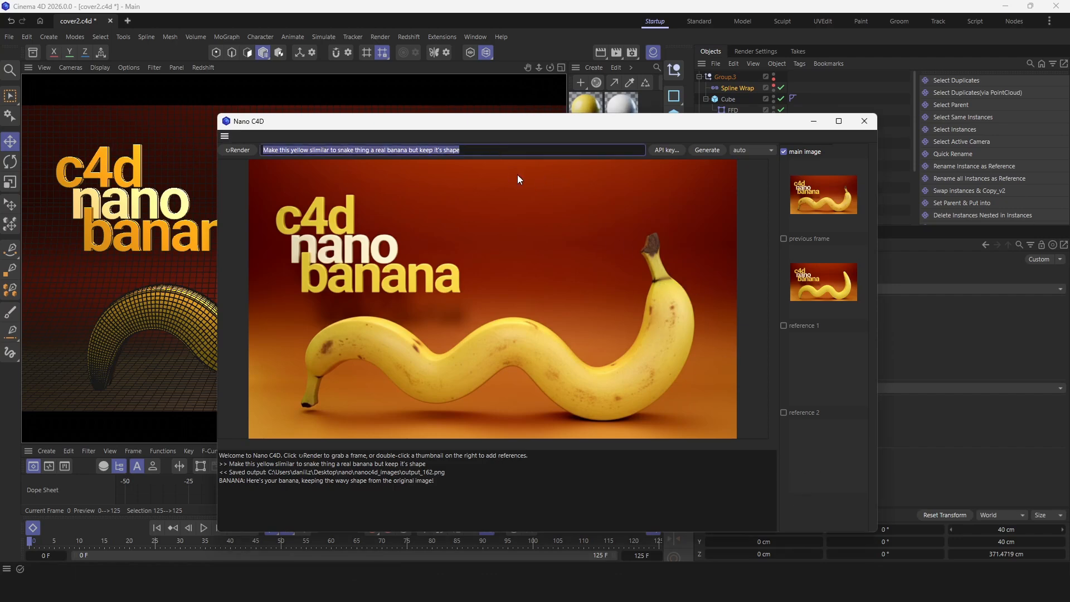
text(Add a smiling face with big mouth to it)
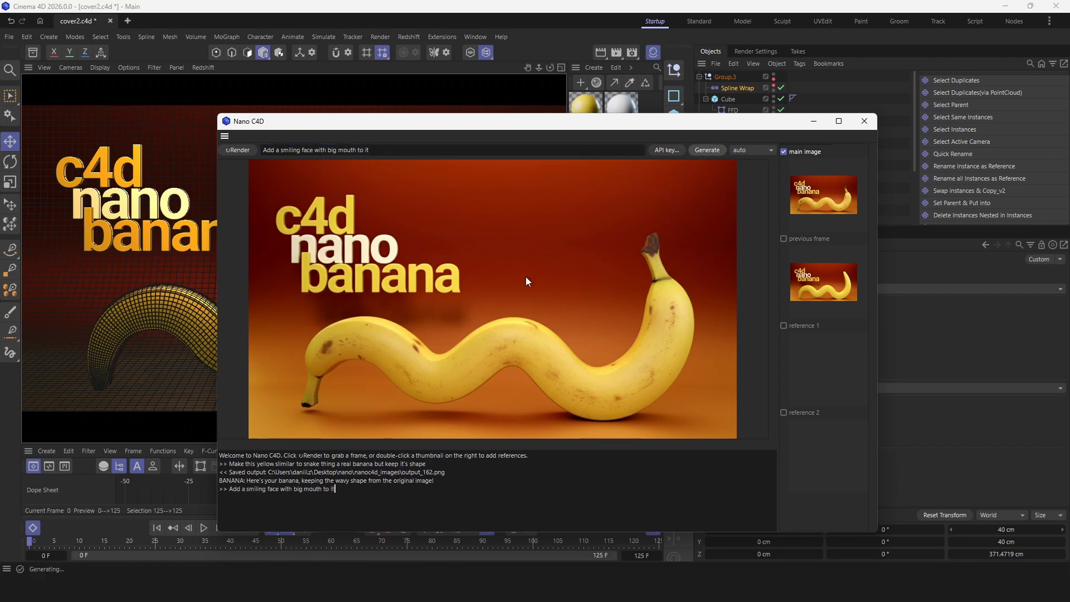
mouse_move(583, 246)
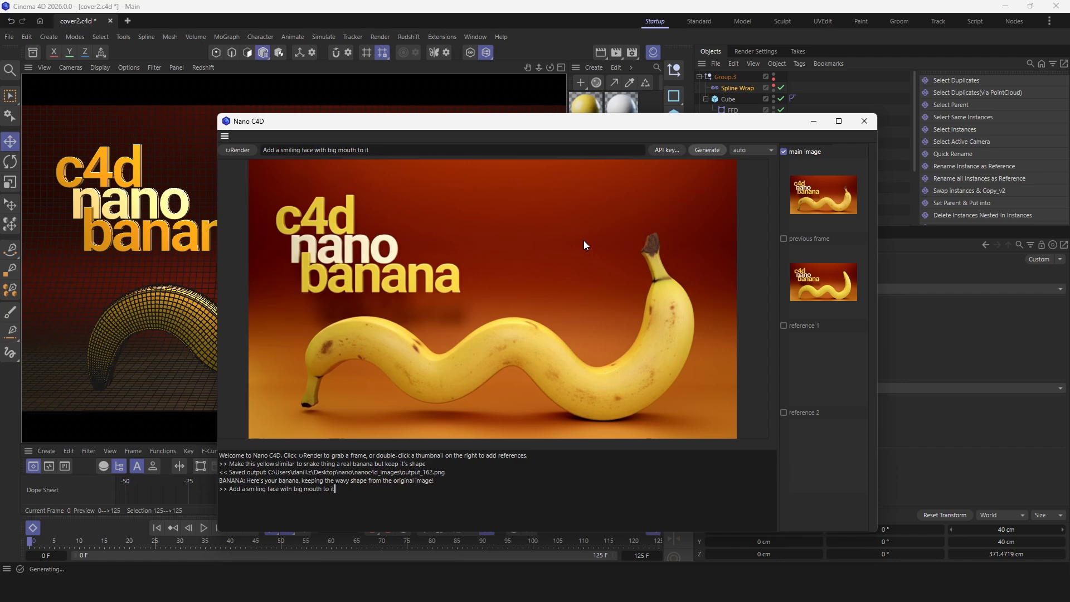
mouse_move(541, 237)
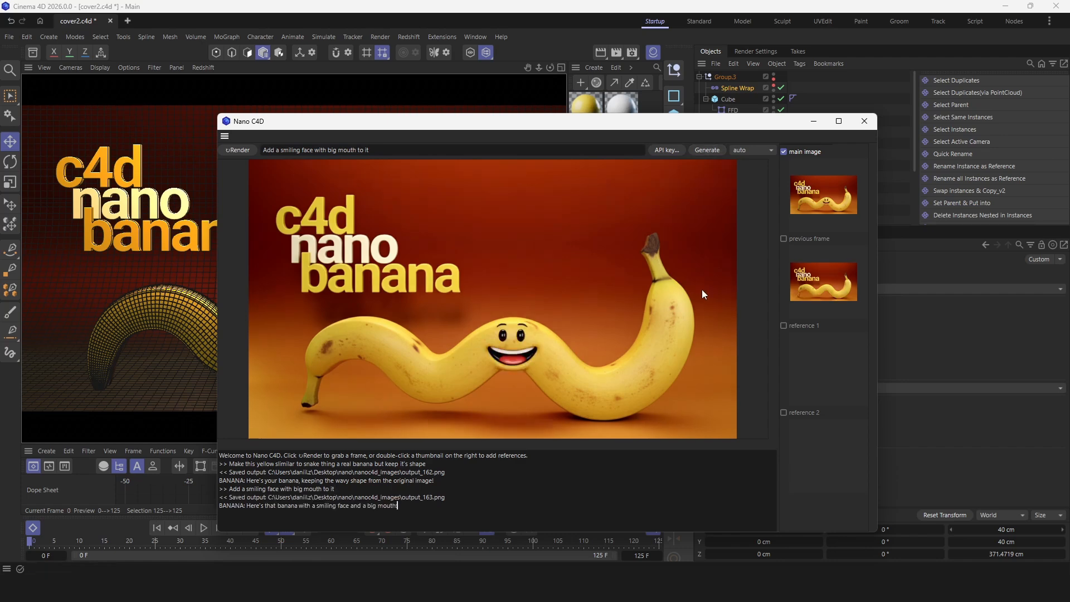
mouse_move(508, 330)
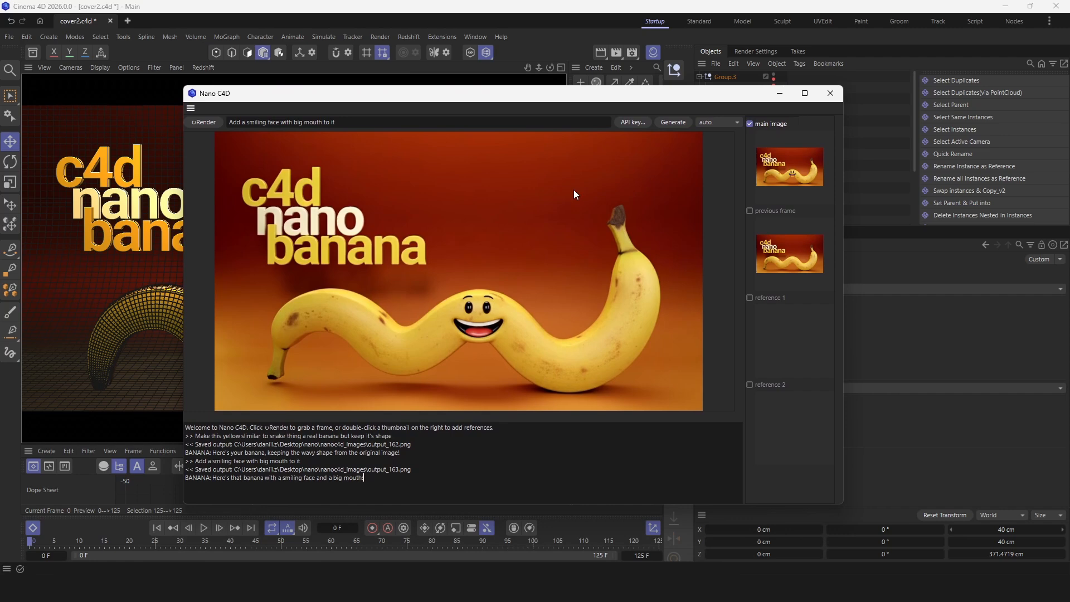
mouse_move(563, 179)
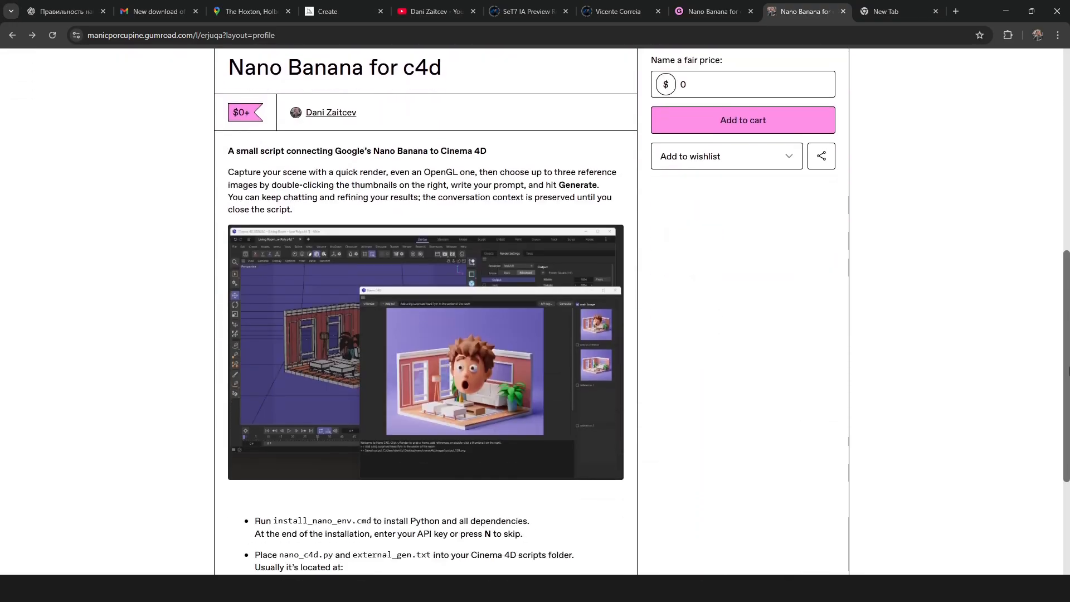
Add the free script to cart, check out with a 0 tip, and download the nano-c4d RAR.
click(742, 119)
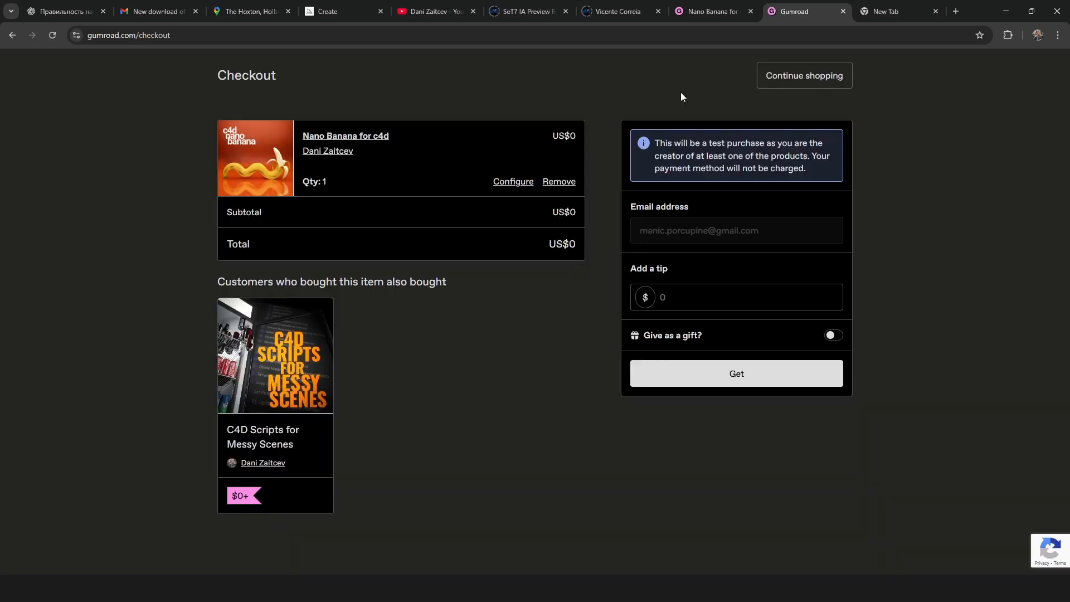
click(736, 296)
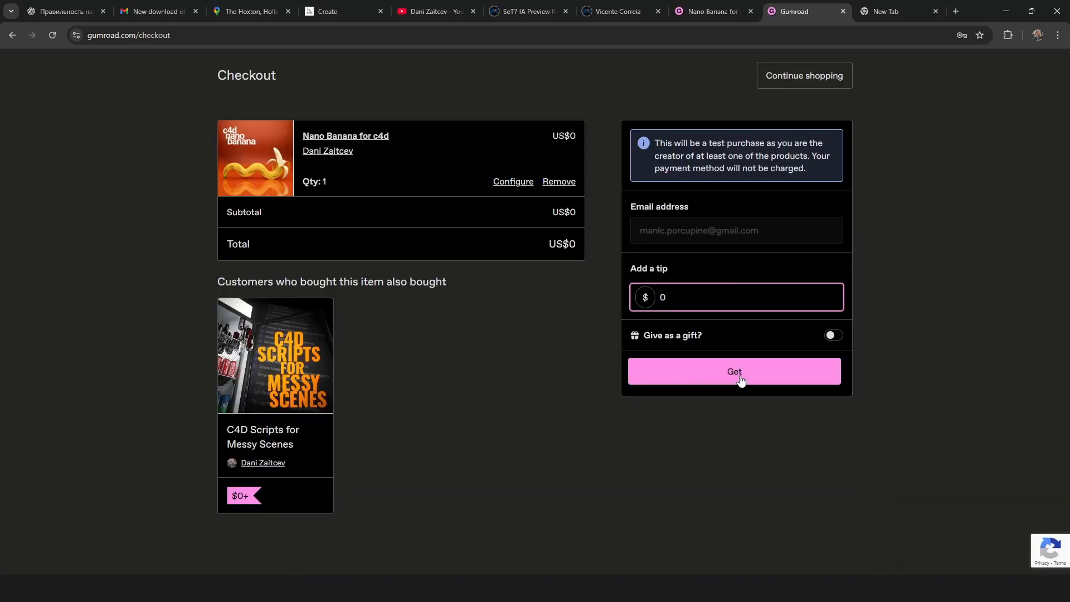
click(734, 370)
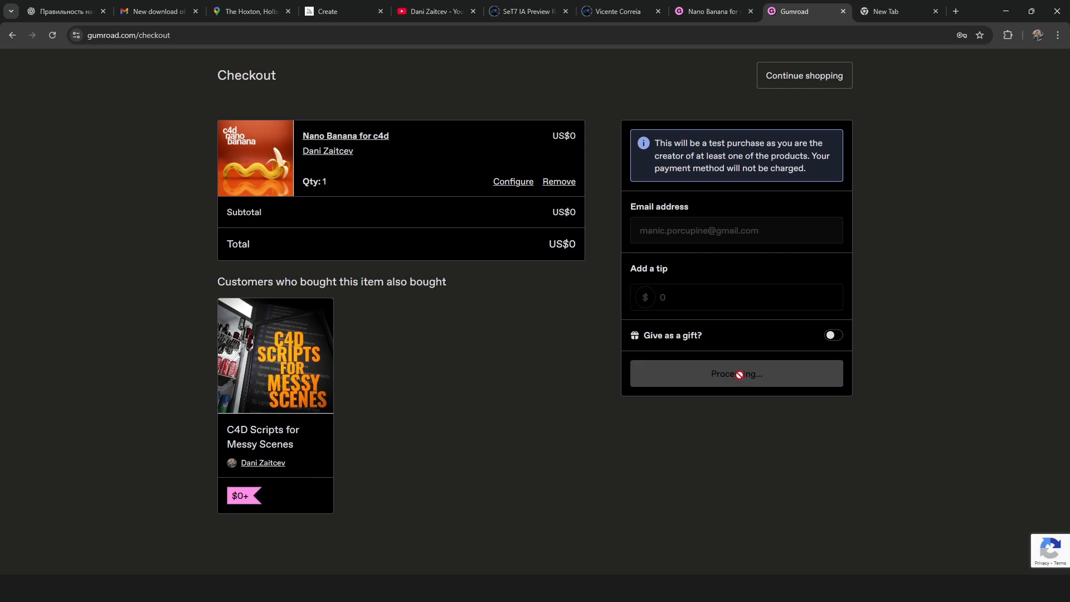
click(735, 373)
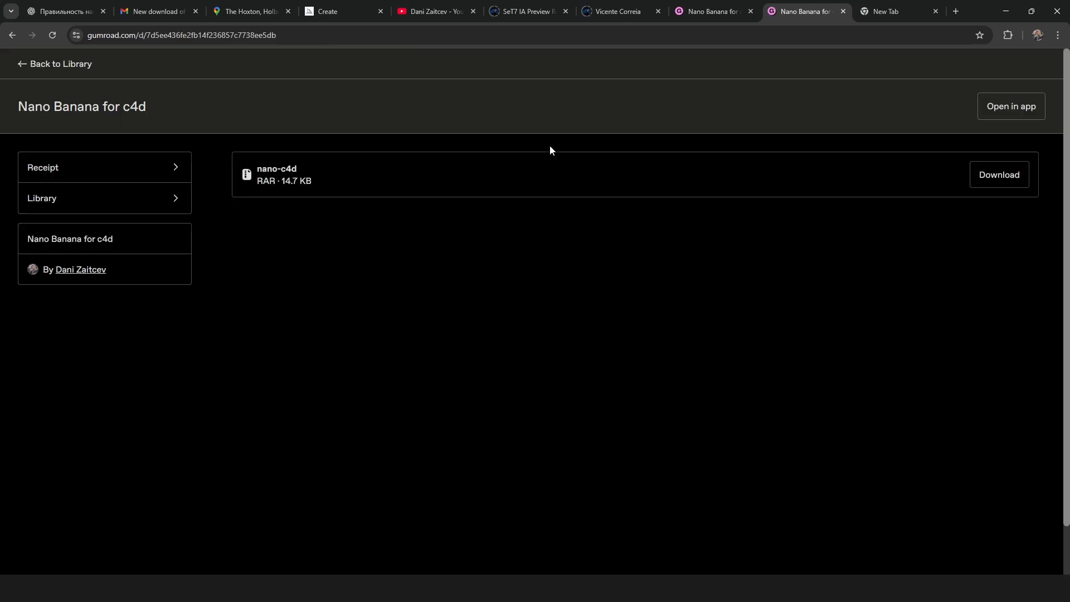
mouse_move(999, 173)
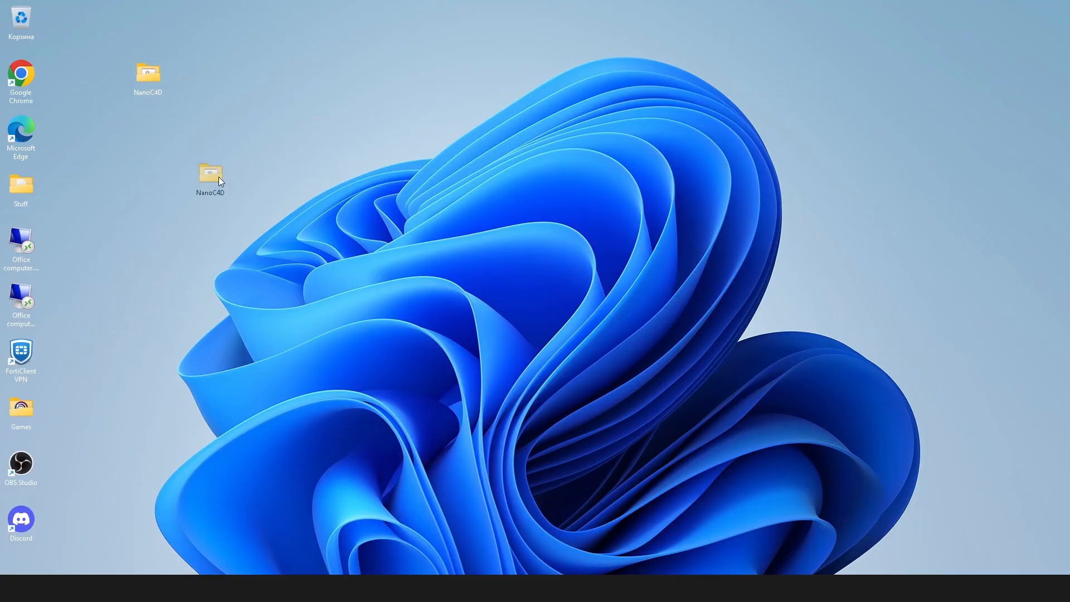
Open the NanoC4D folder and select install_nano_env.cmd.
double_click(210, 174)
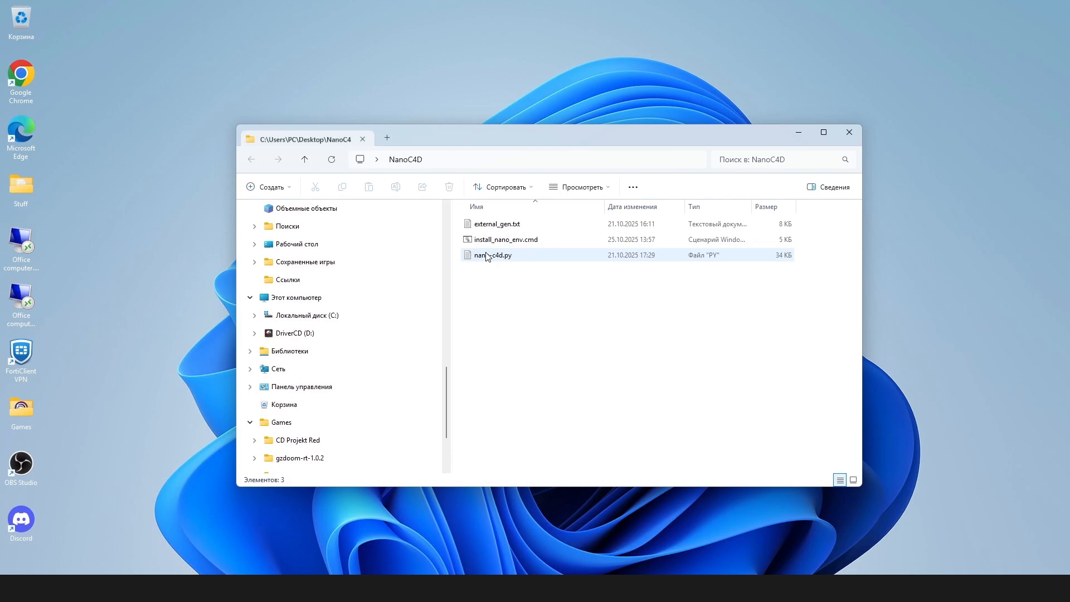
click(505, 238)
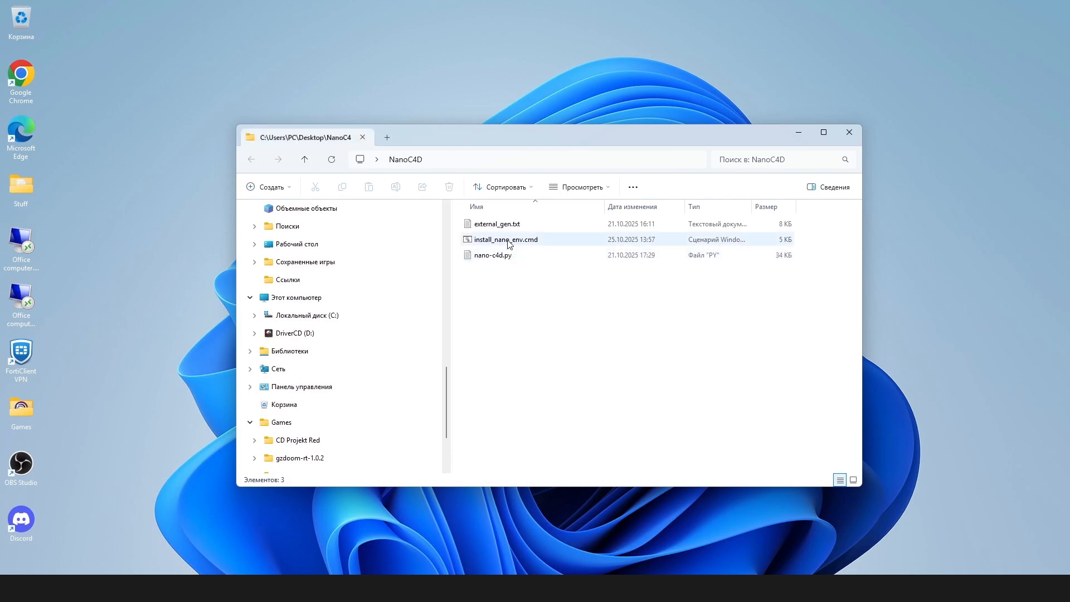
Run install_nano_env.cmd to install the packages and answer 'n' to storing GEMINI_API_KEY.
double_click(506, 238)
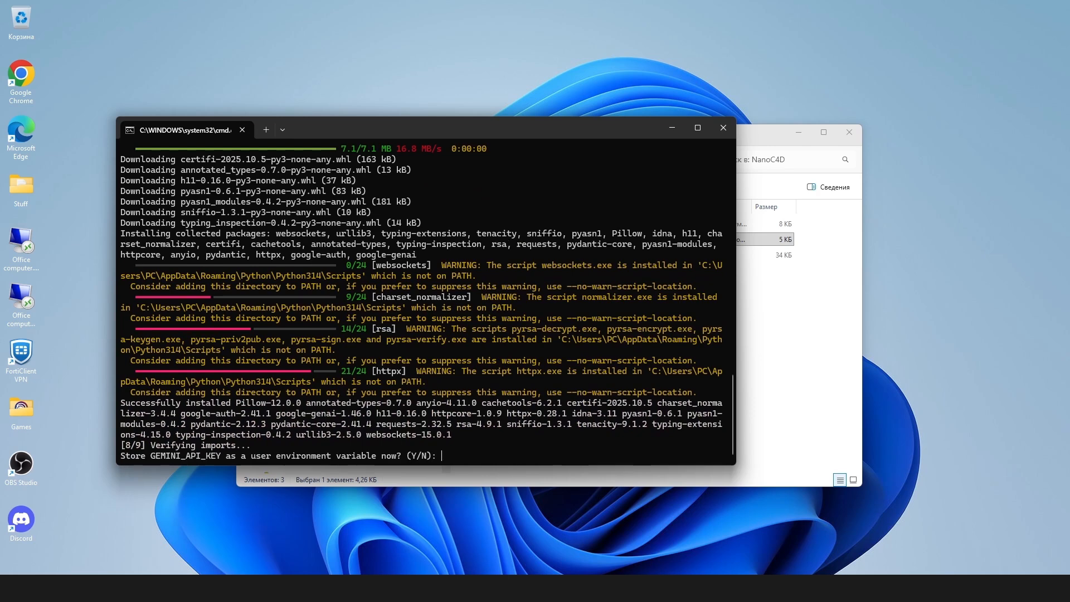
text(n)
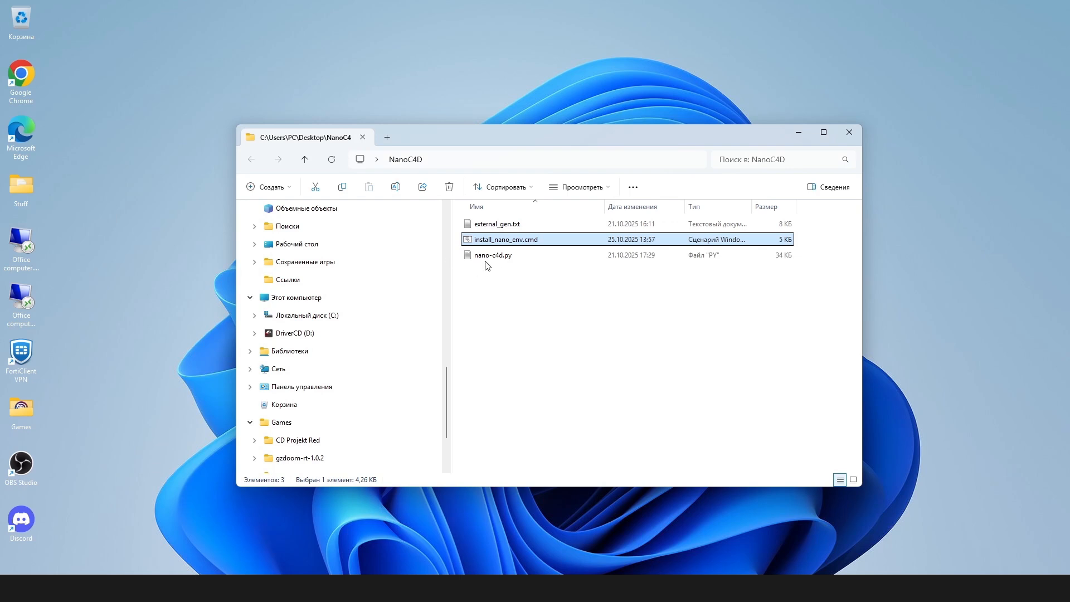
Copy nano-c4d.py and external_gen.txt and navigate C: > Users > PC > AppData.
right_click(494, 224)
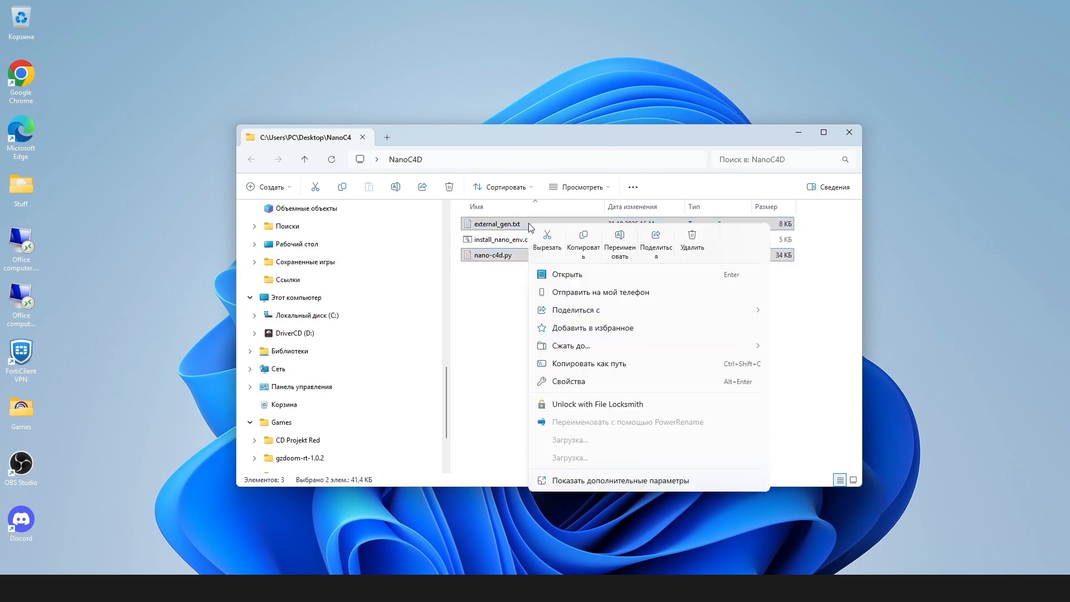
click(533, 311)
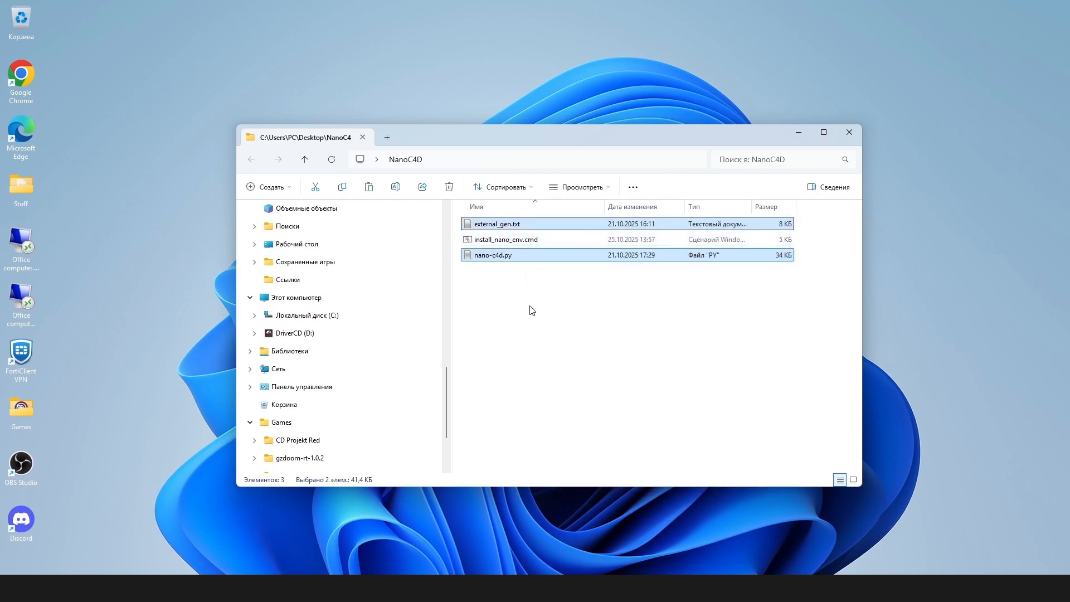
click(307, 314)
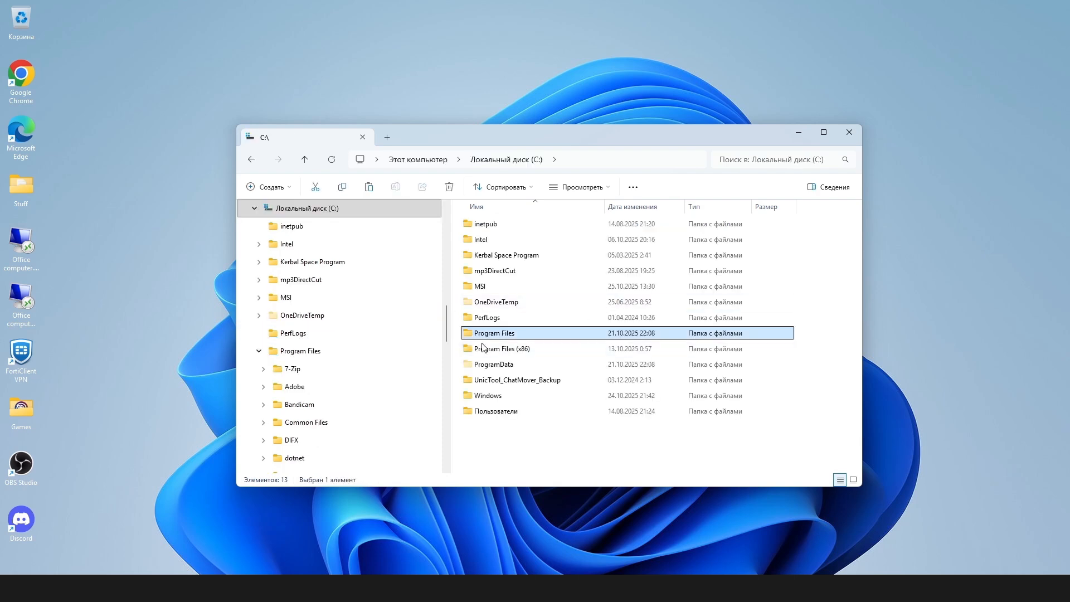
double_click(497, 411)
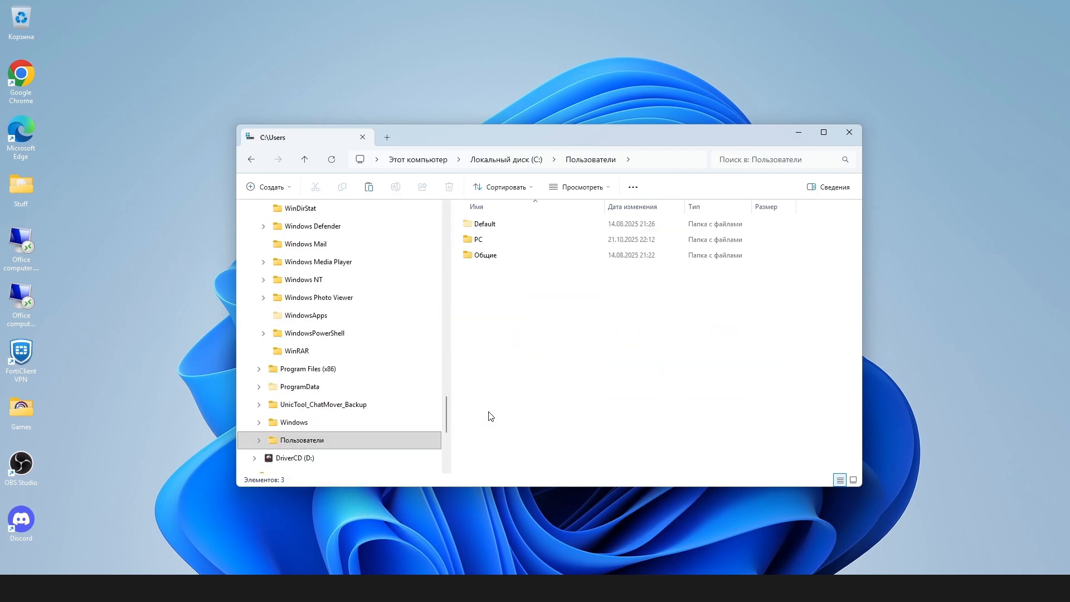
double_click(479, 239)
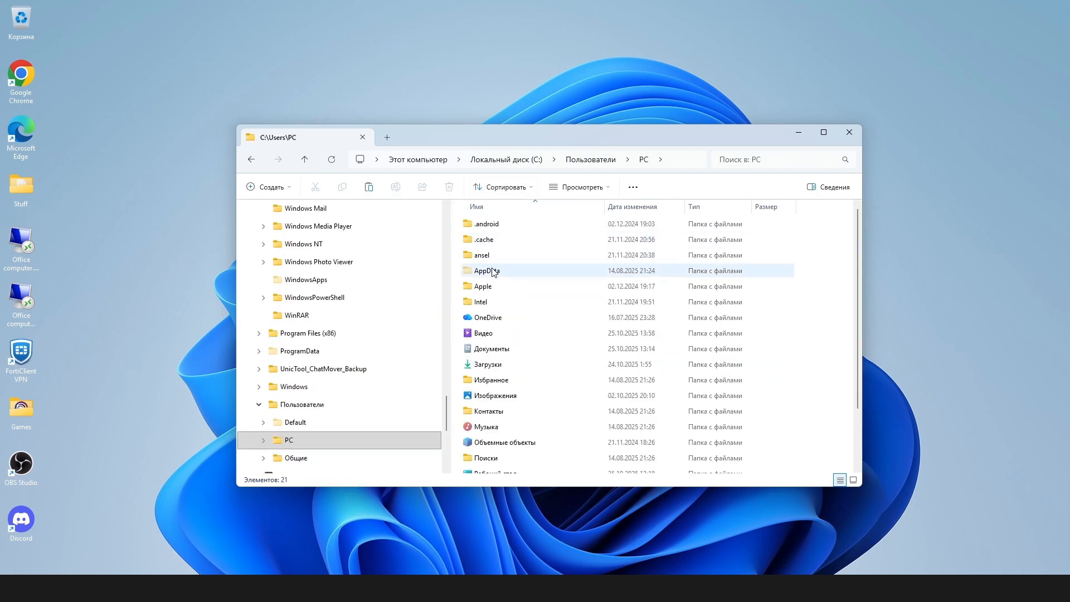
double_click(486, 270)
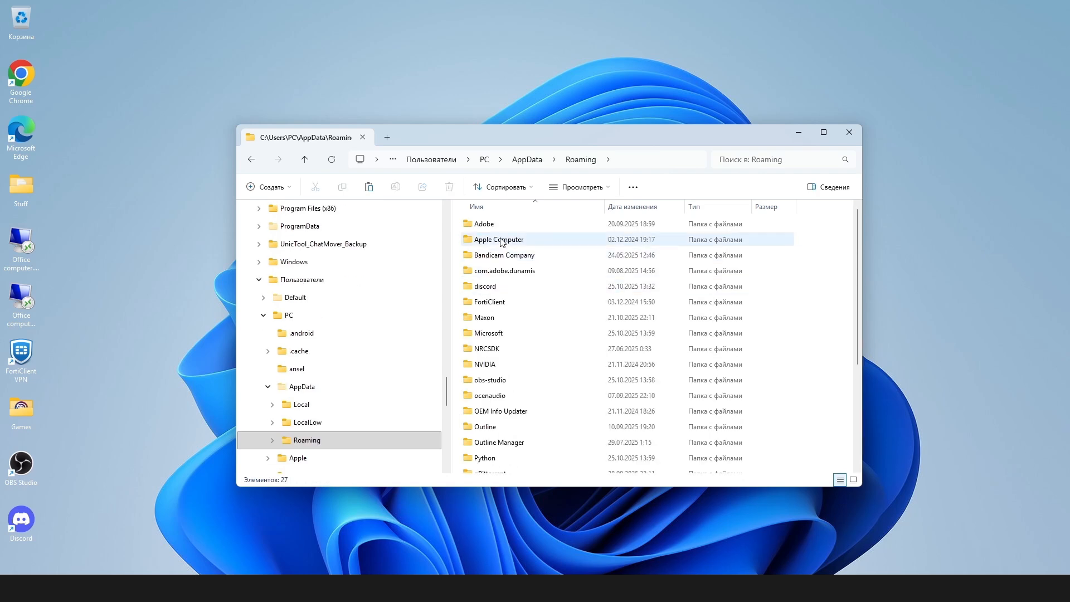
Continue into Maxon > Cinema 4D 2026 library folder and paste the two script files there.
double_click(484, 318)
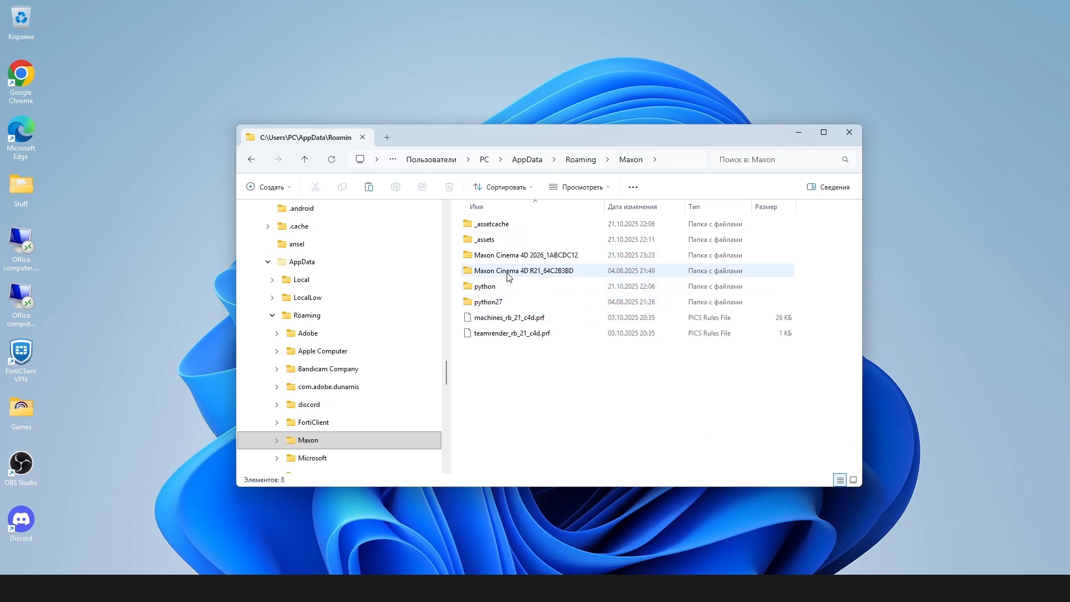
click(524, 254)
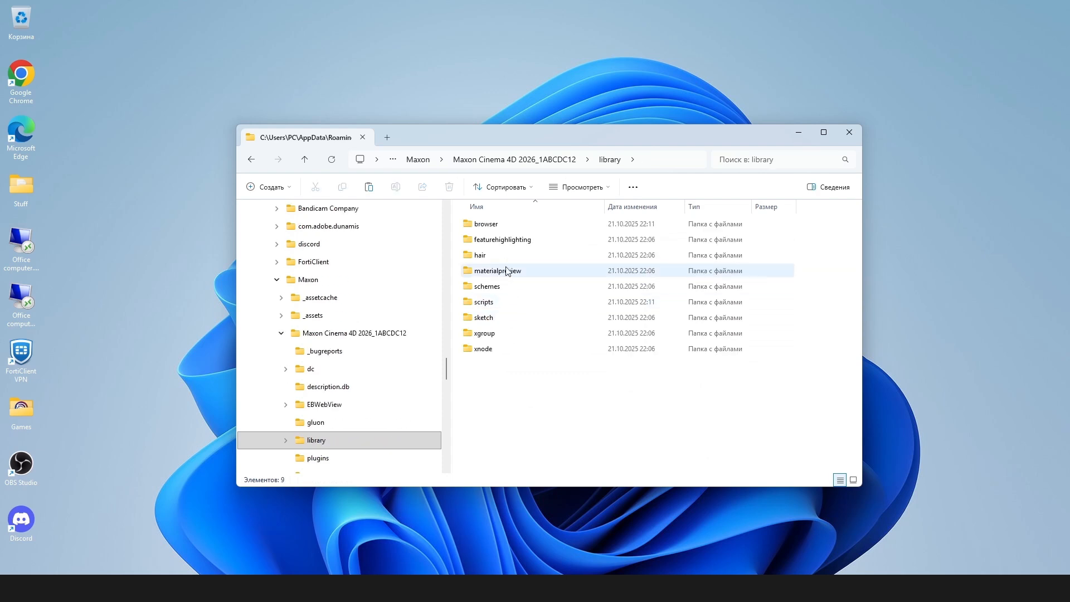
right_click(536, 265)
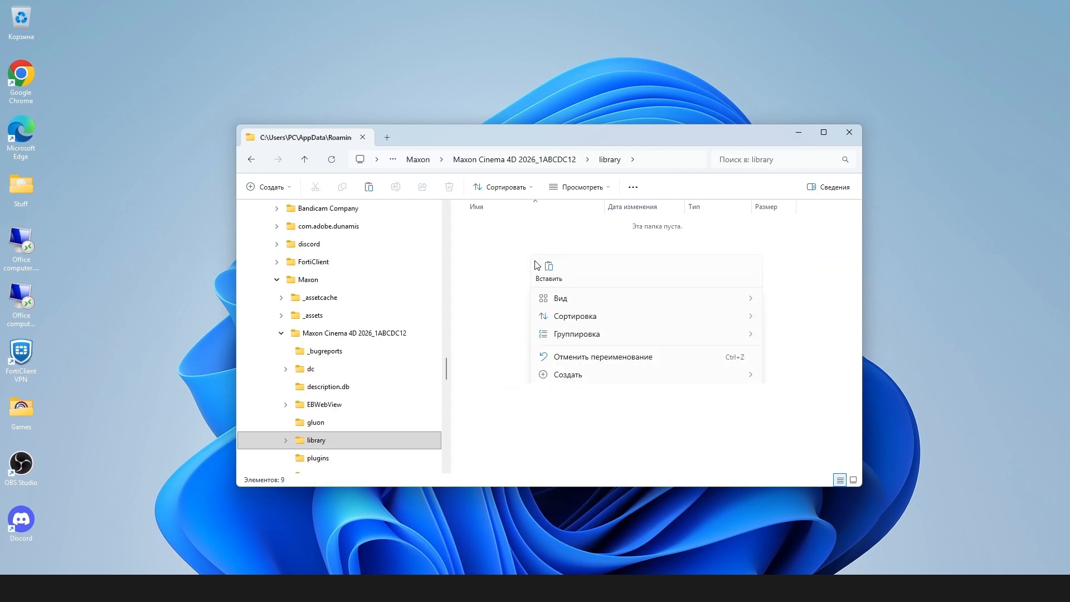
click(548, 277)
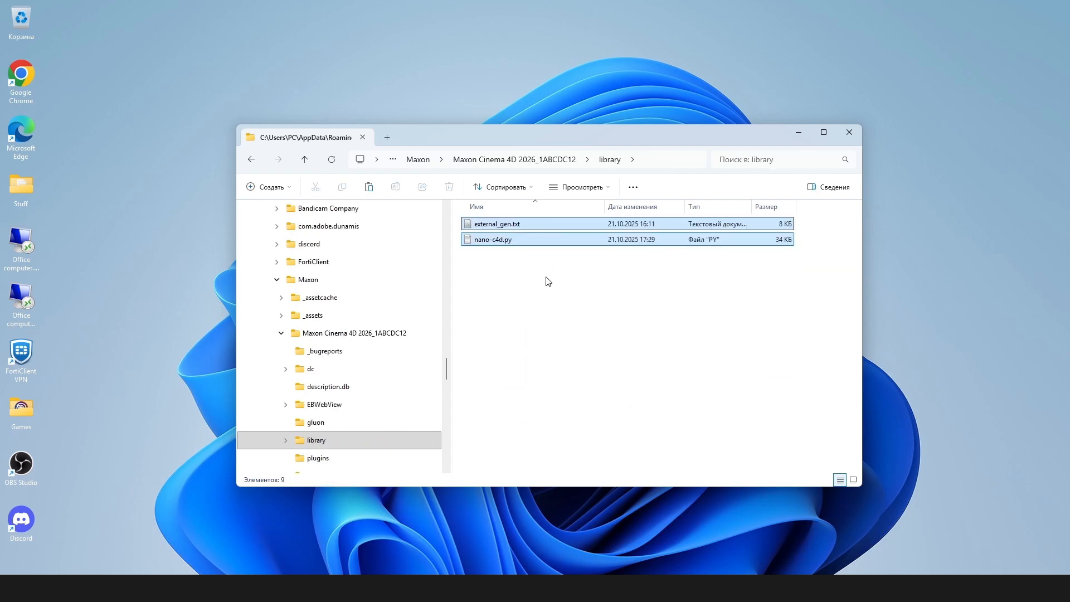
click(594, 283)
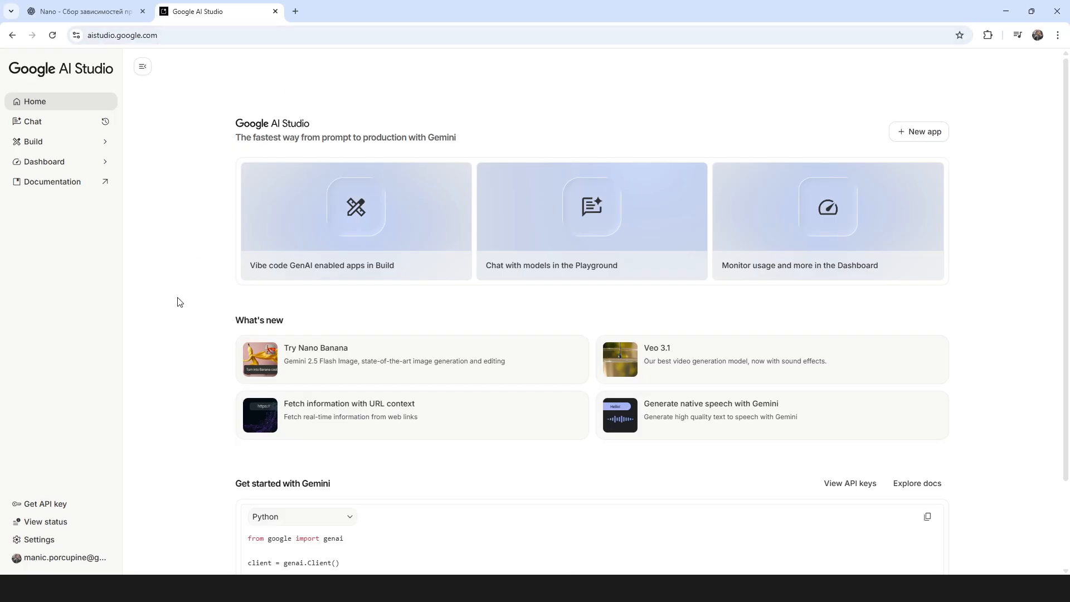
mouse_move(40, 502)
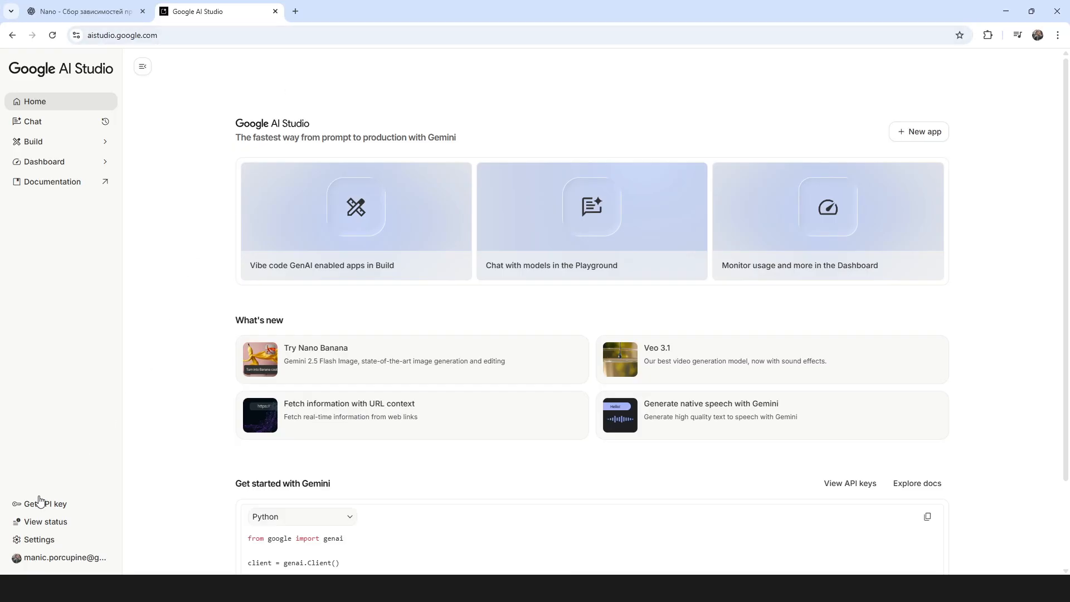
Go to the AI Studio API Keys page listing the c4dplugin key.
click(44, 503)
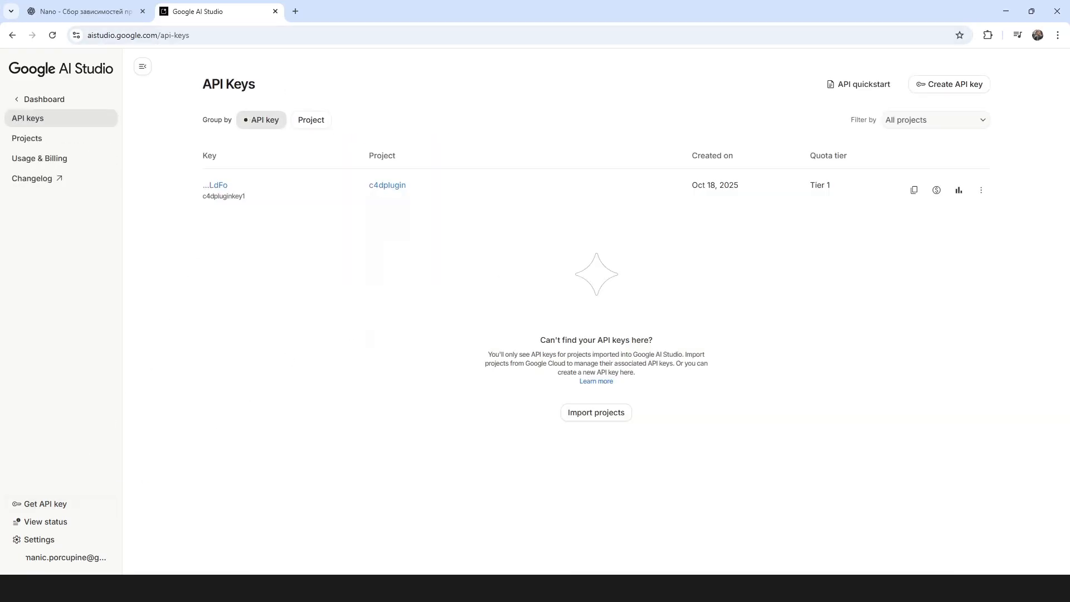
mouse_move(750, 123)
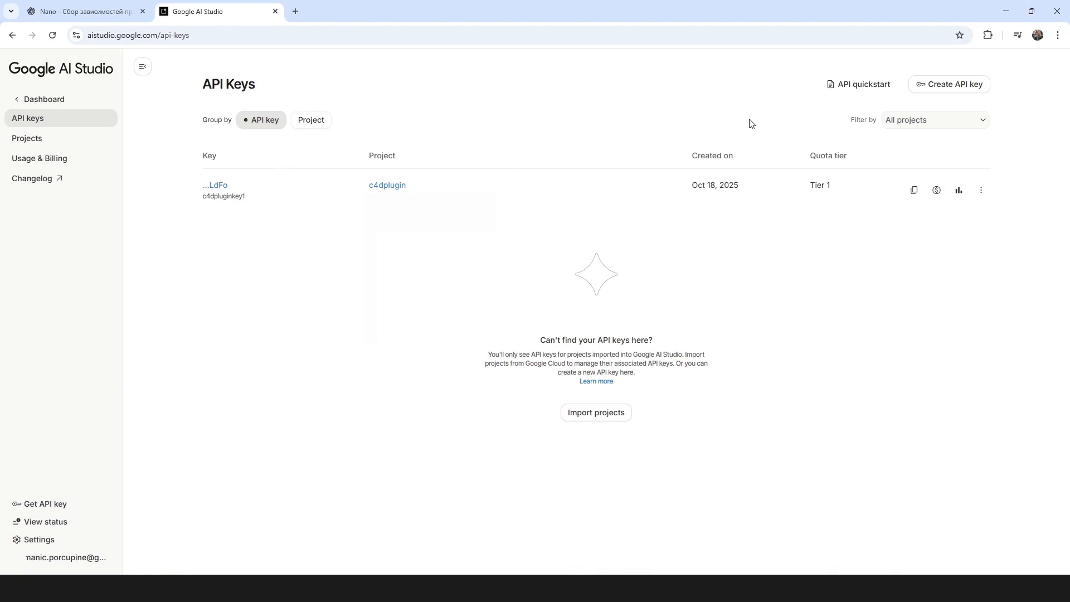
mouse_move(954, 84)
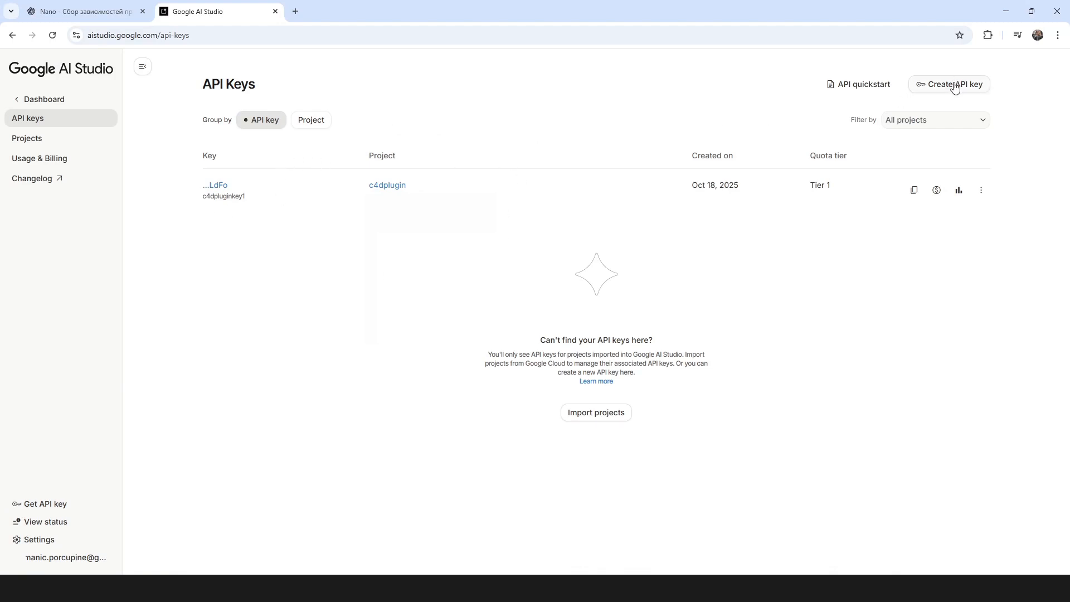
Start and abandon a new API key, copy the existing c4dplugin key, then return to Cinema 4D's Extensions.
click(952, 84)
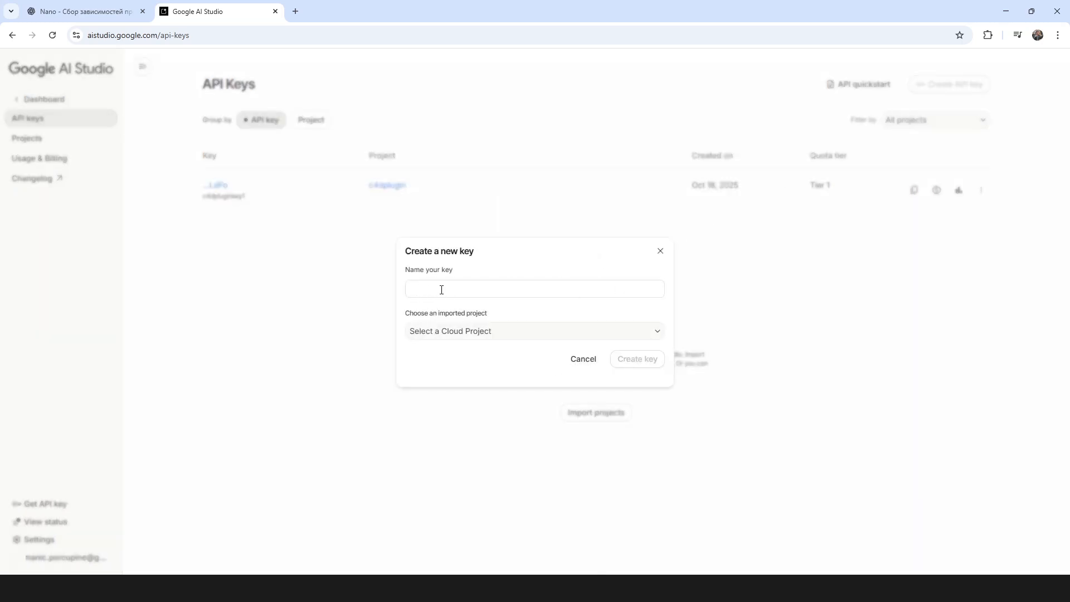
click(534, 289)
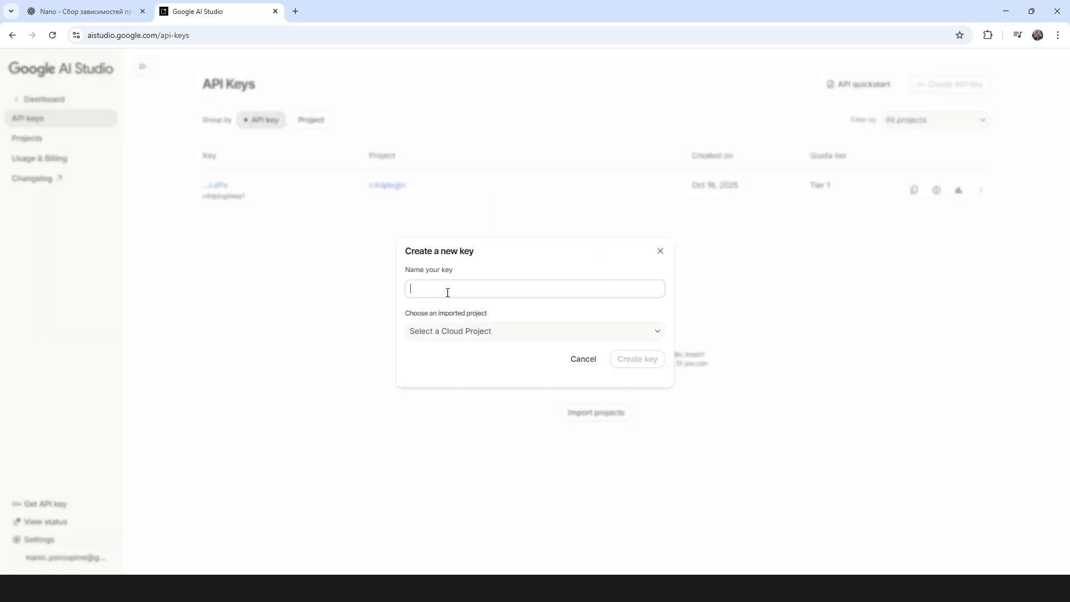
click(532, 331)
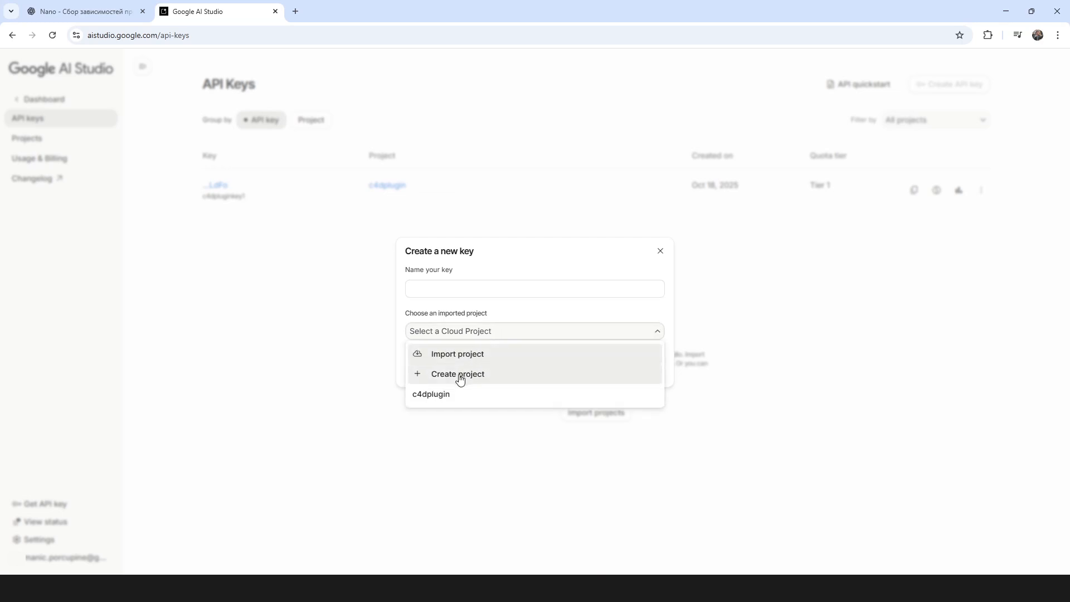
mouse_move(444, 394)
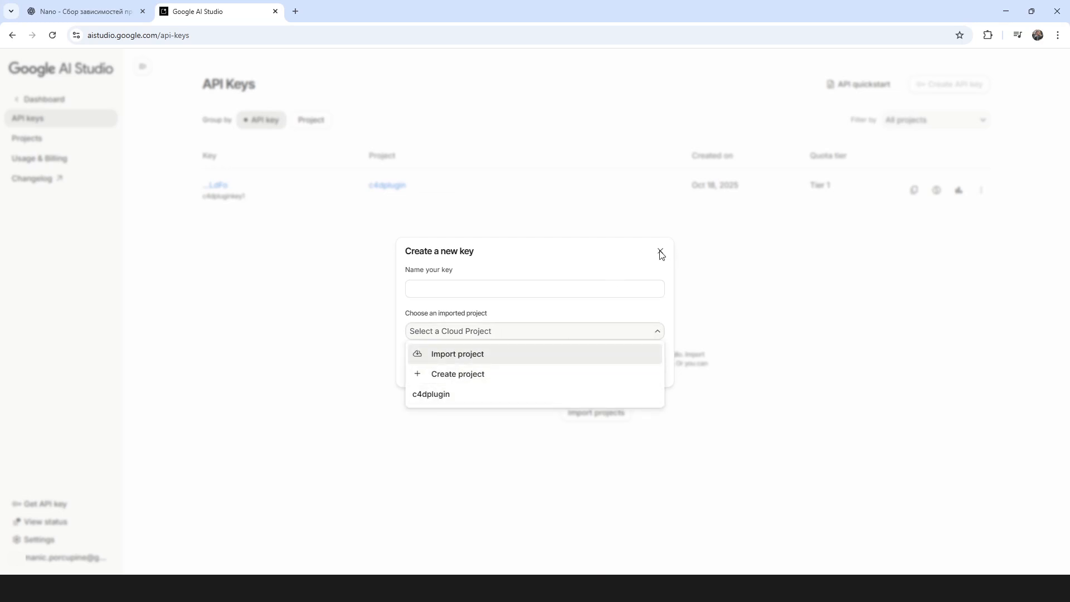
click(659, 251)
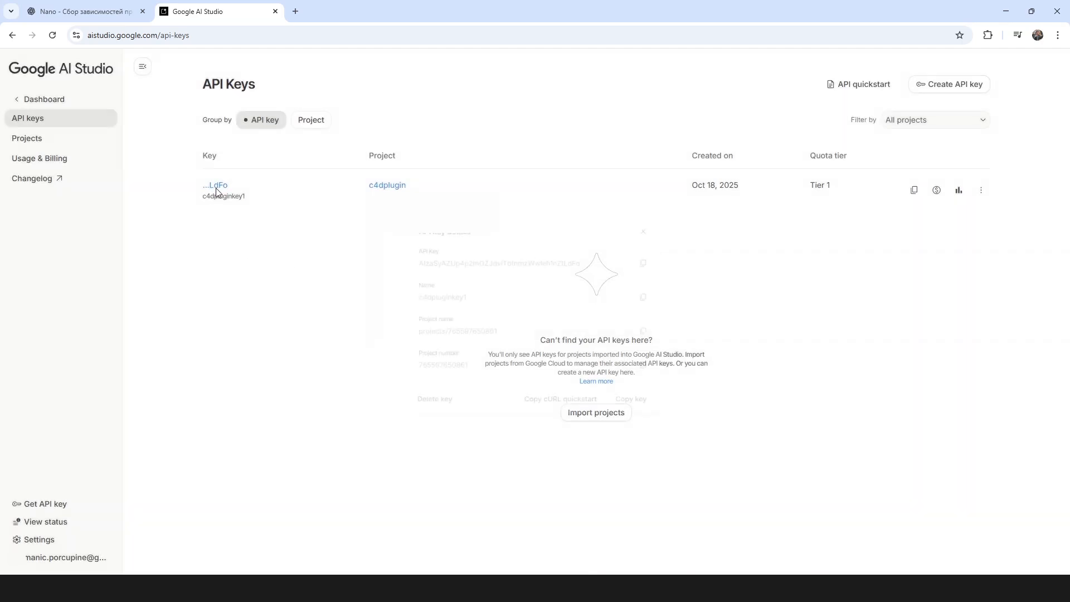
click(654, 260)
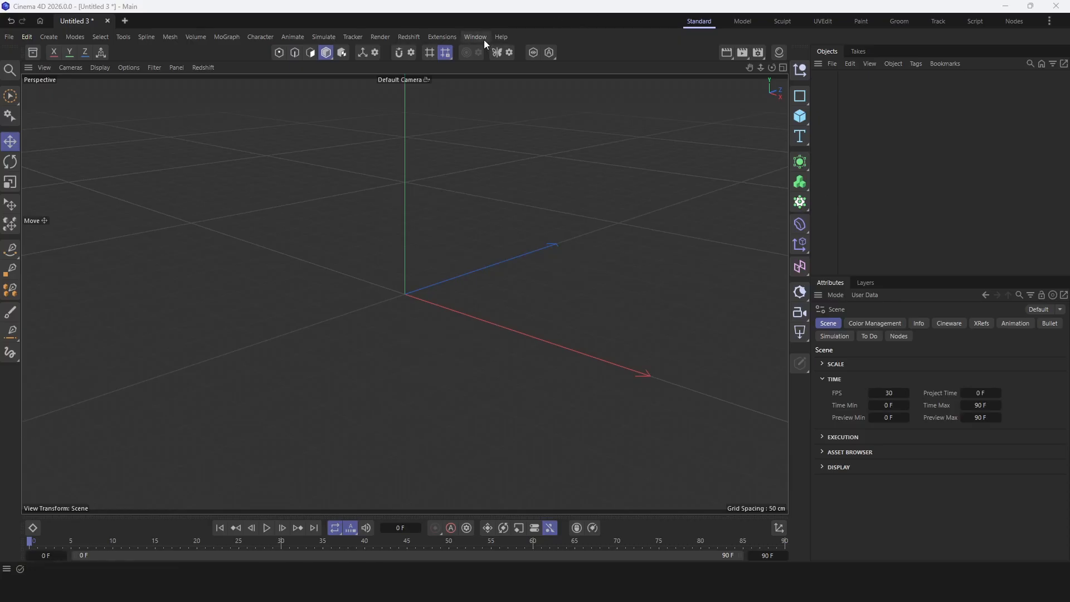
click(443, 36)
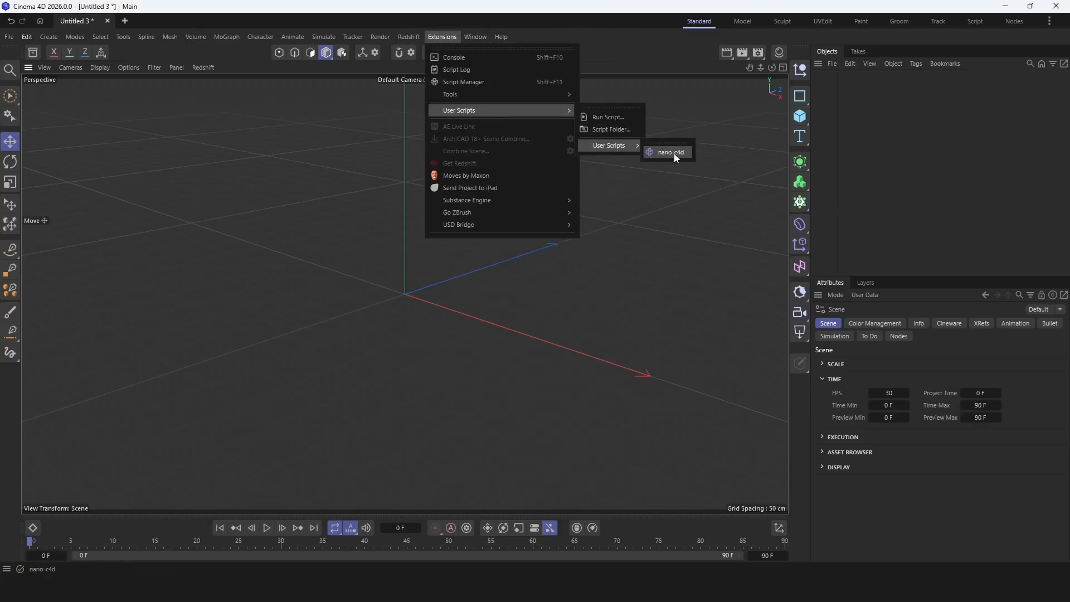
Launch nano-c4d and save the pasted Gemini API key via its API key dialog.
click(671, 152)
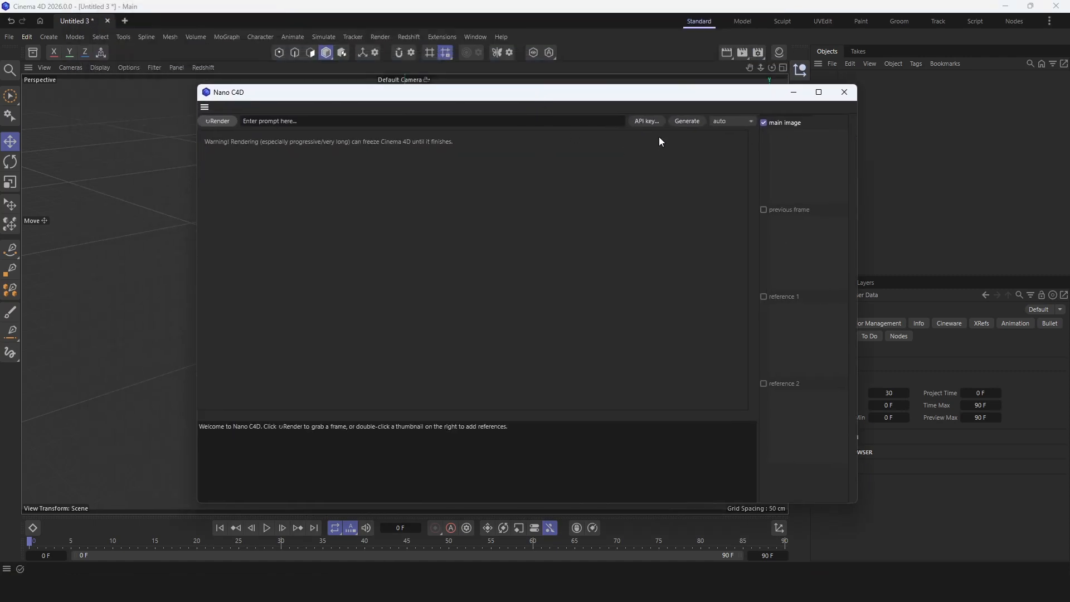
click(645, 121)
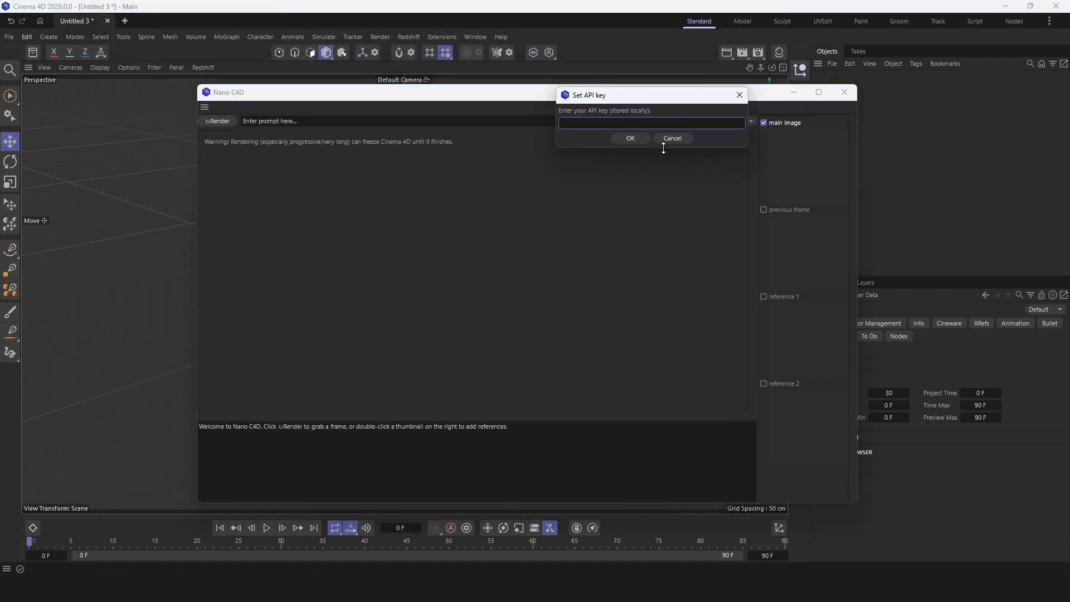
click(650, 122)
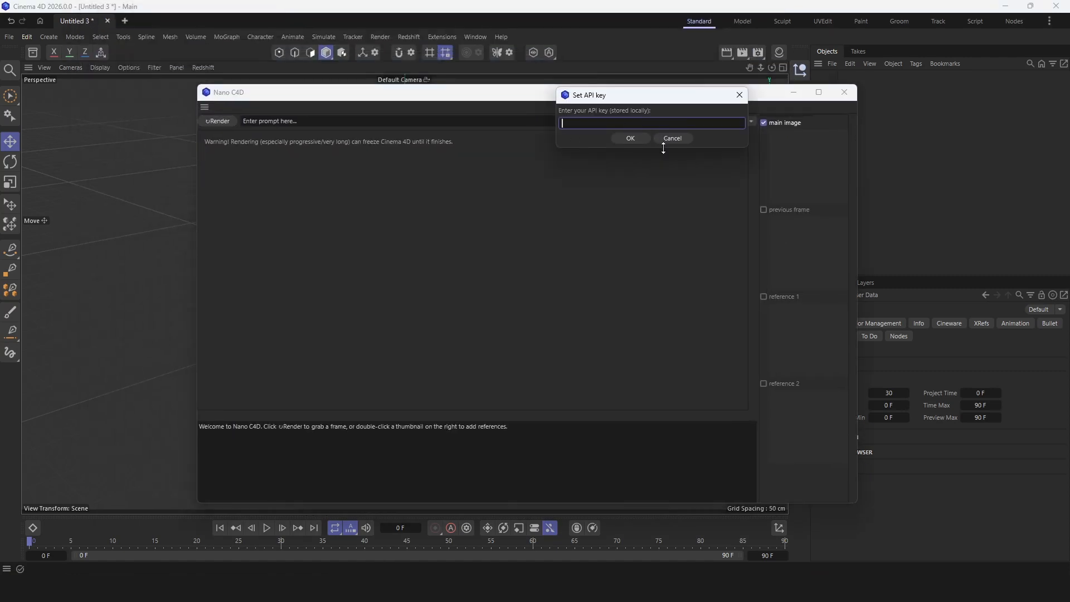
click(671, 138)
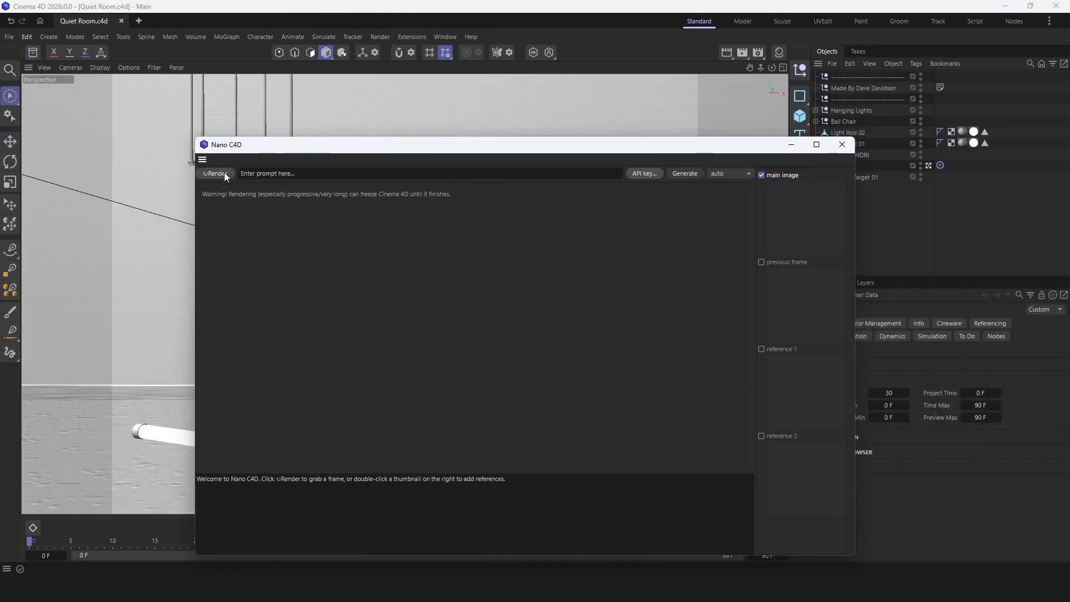
Render the Quiet Room viewport with the red egg chair as Nano C4D's main image.
click(215, 173)
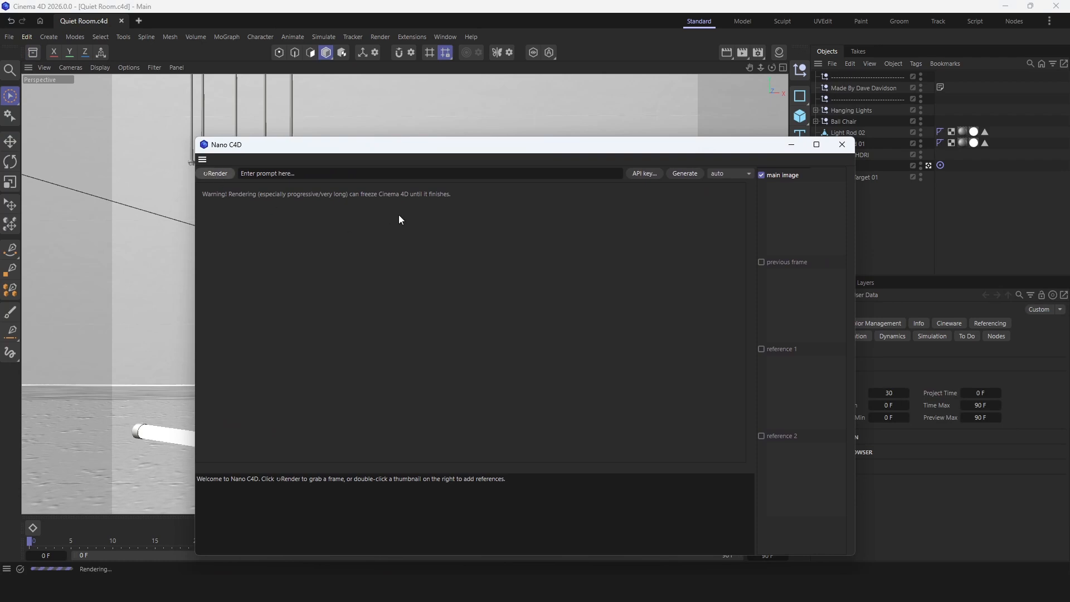
click(215, 173)
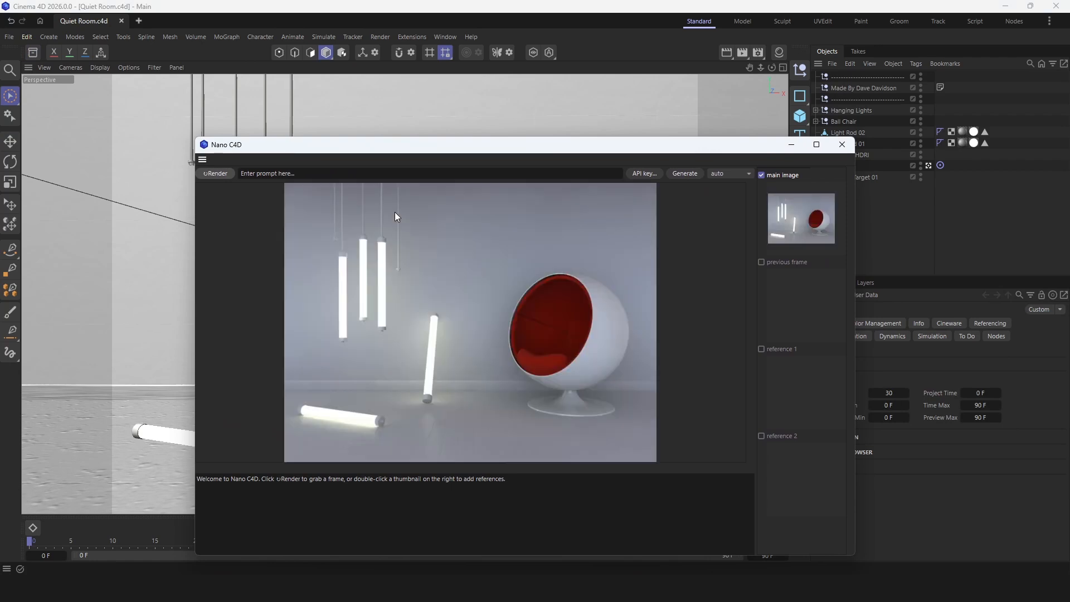
mouse_move(606, 160)
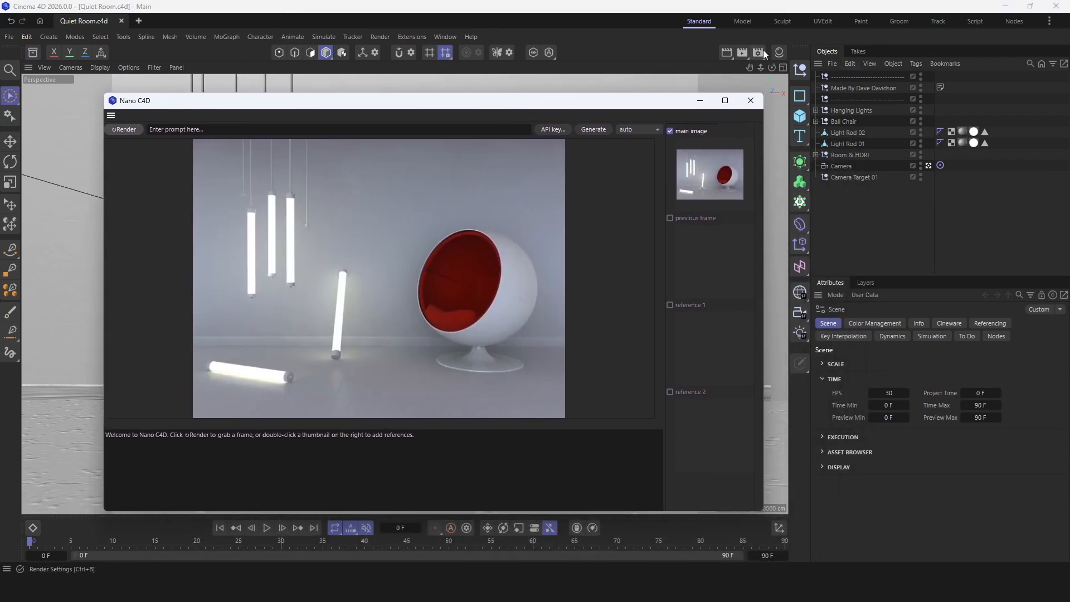
Set the render output width to 1920 (1920 × 1440) and show the Viewport Renderer's Basic settings.
click(757, 52)
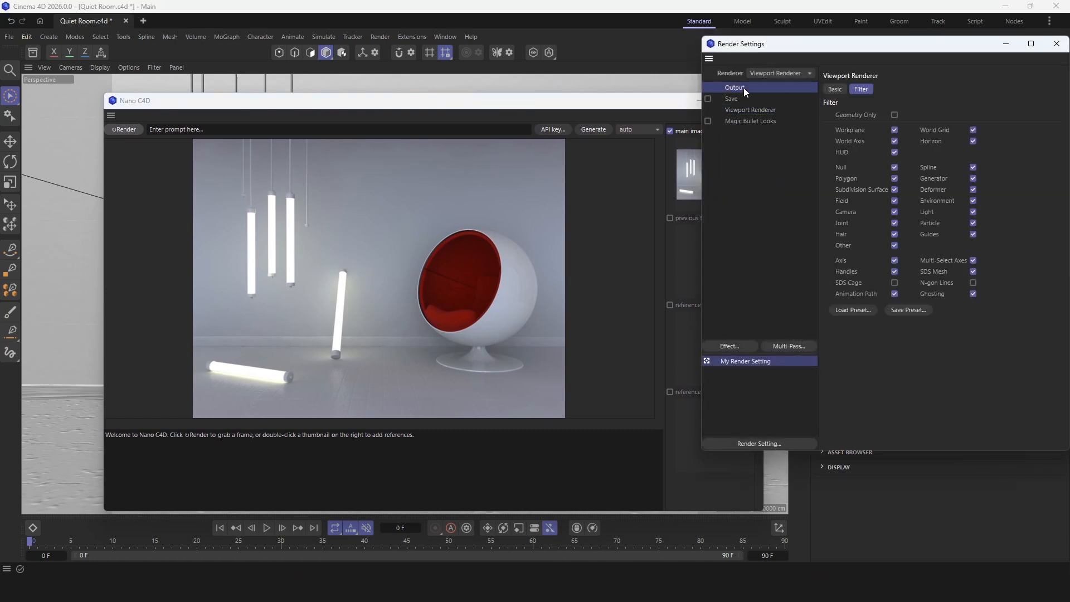
click(734, 87)
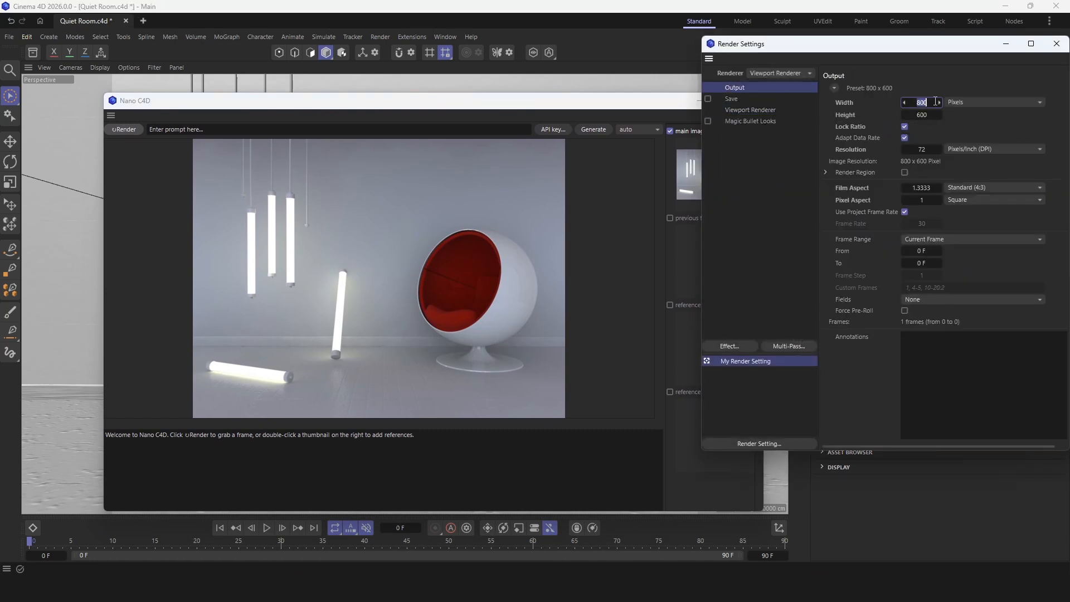
text(1920)
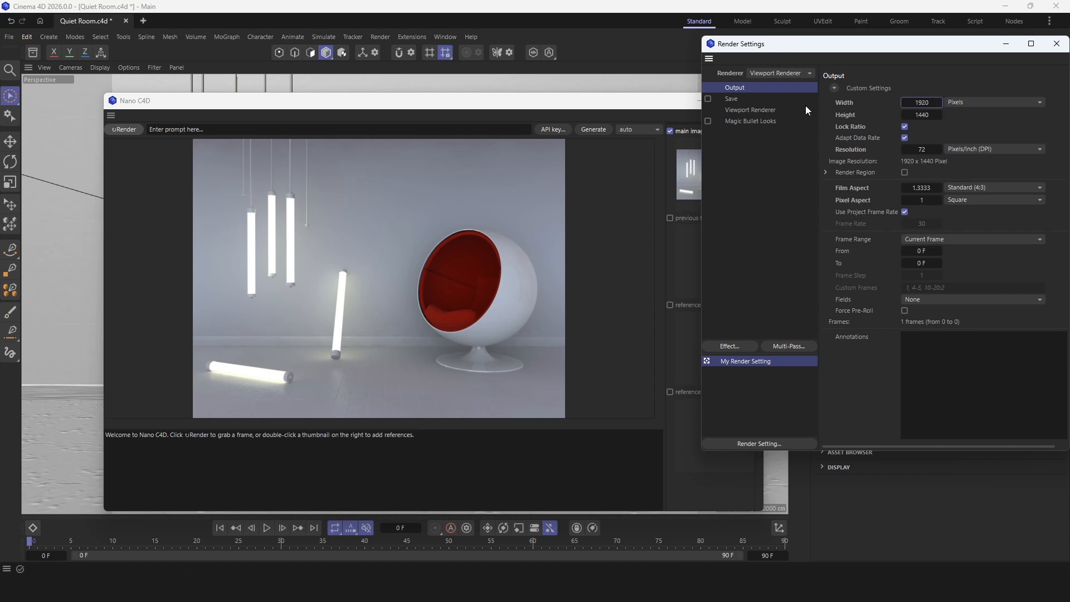
click(750, 110)
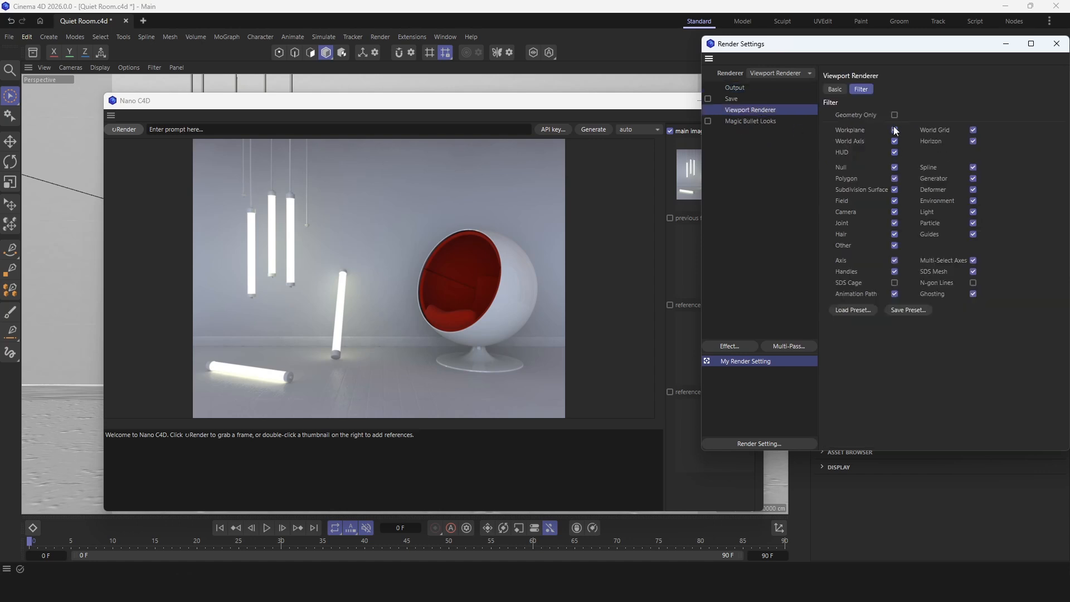
click(833, 89)
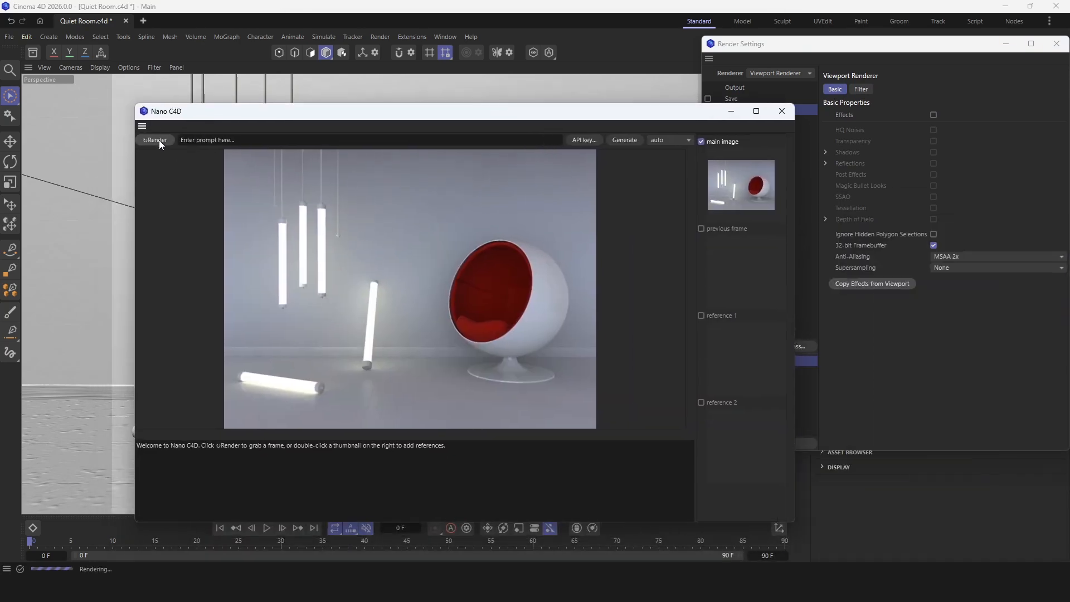
Recapture the room at the new resolution and enable the second neon cyberpunk reference image.
click(155, 141)
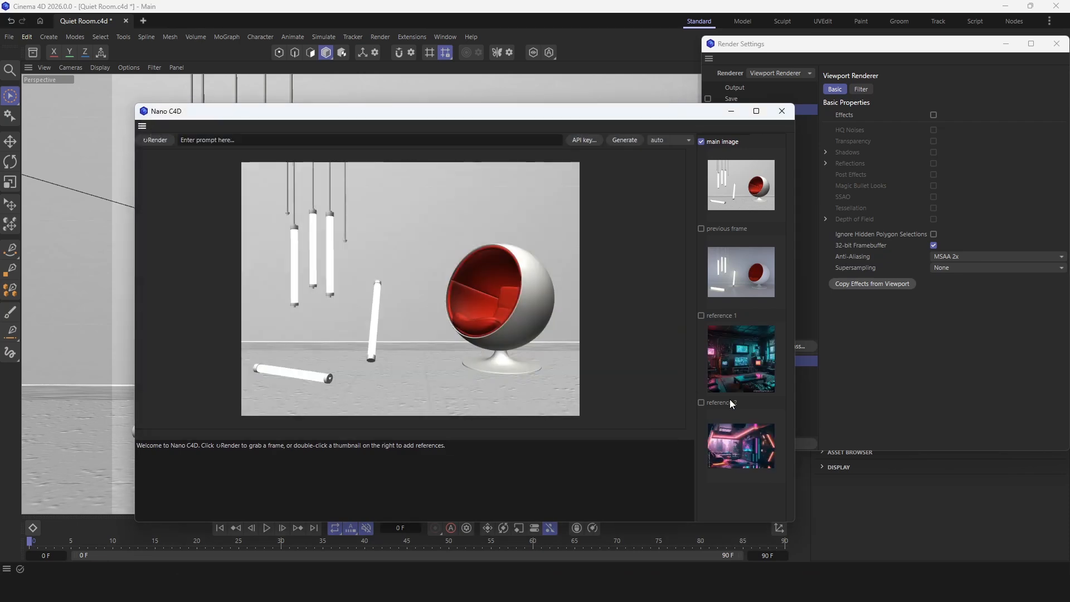
click(701, 402)
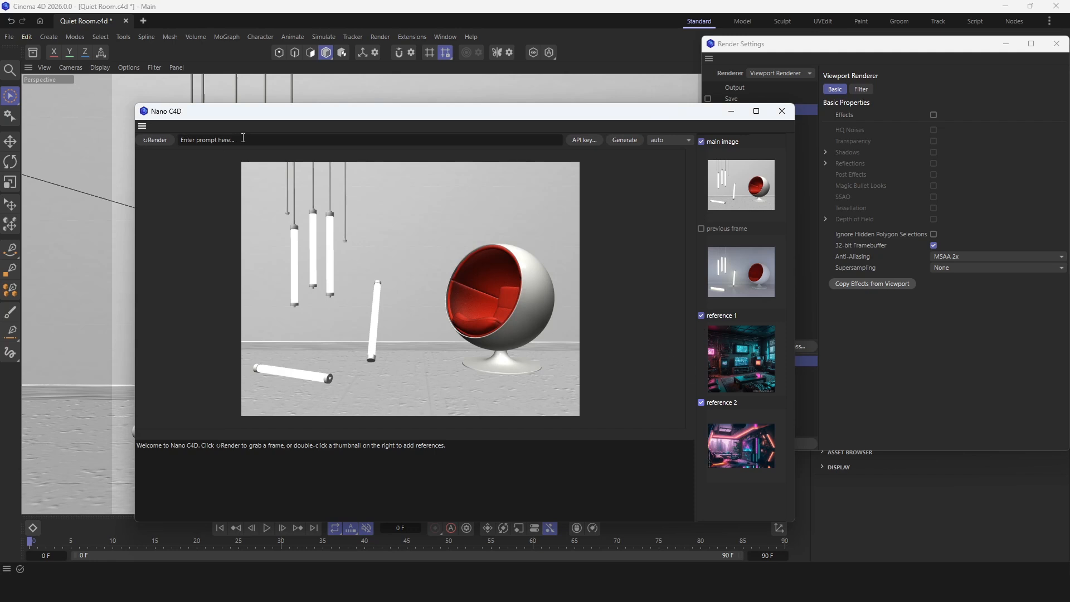
Generate a cyberpunk room with the prompt 'Make the room cool cyberpunk looking like on reference images', saving output_006.png.
click(369, 140)
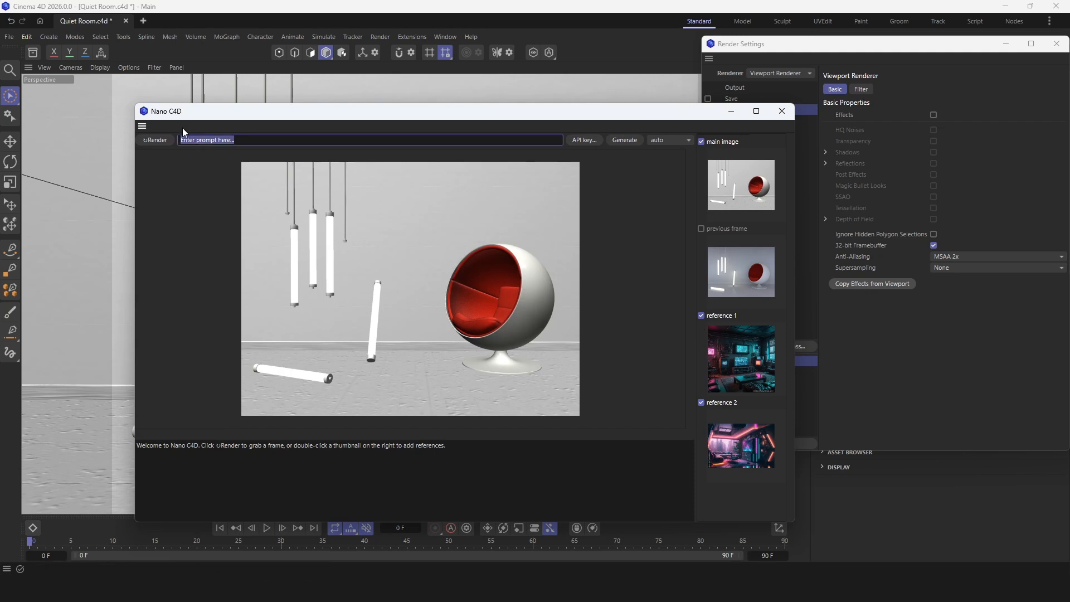
text(Make the room cool)
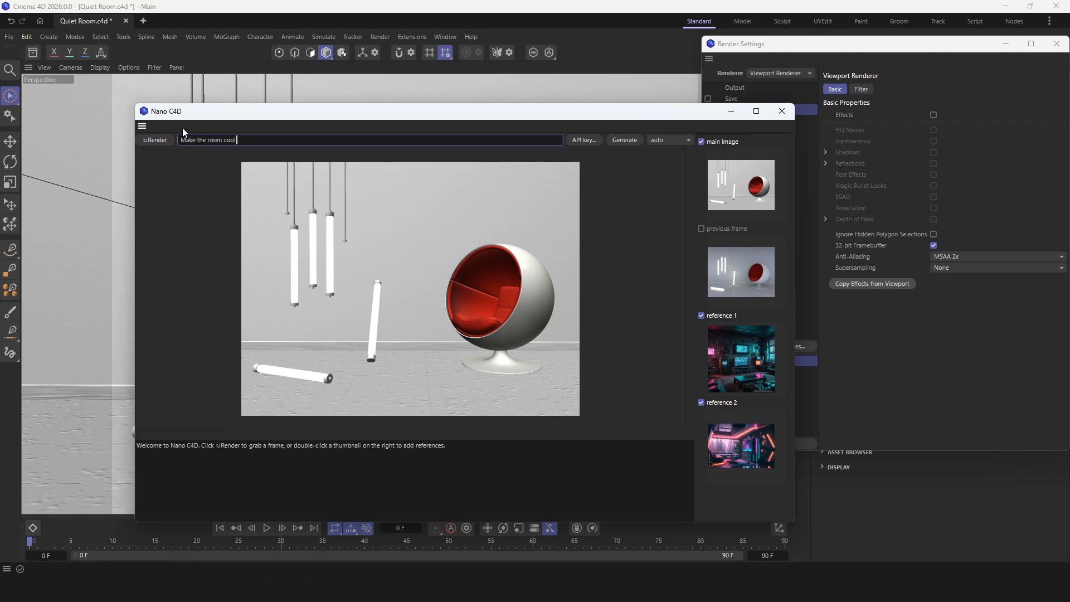
text(cyberpunk looking)
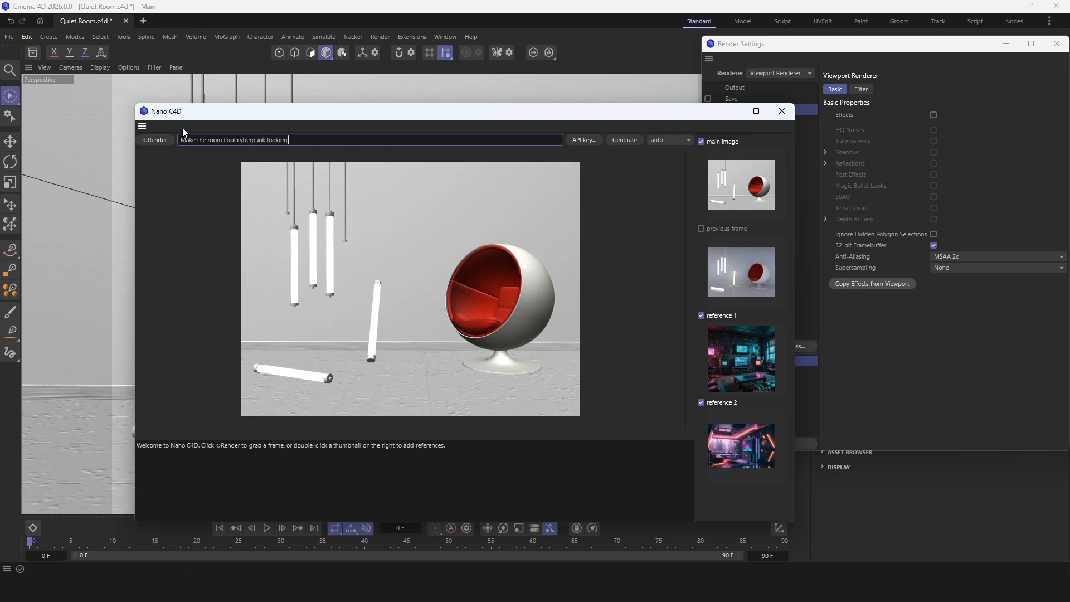
text(like on reference)
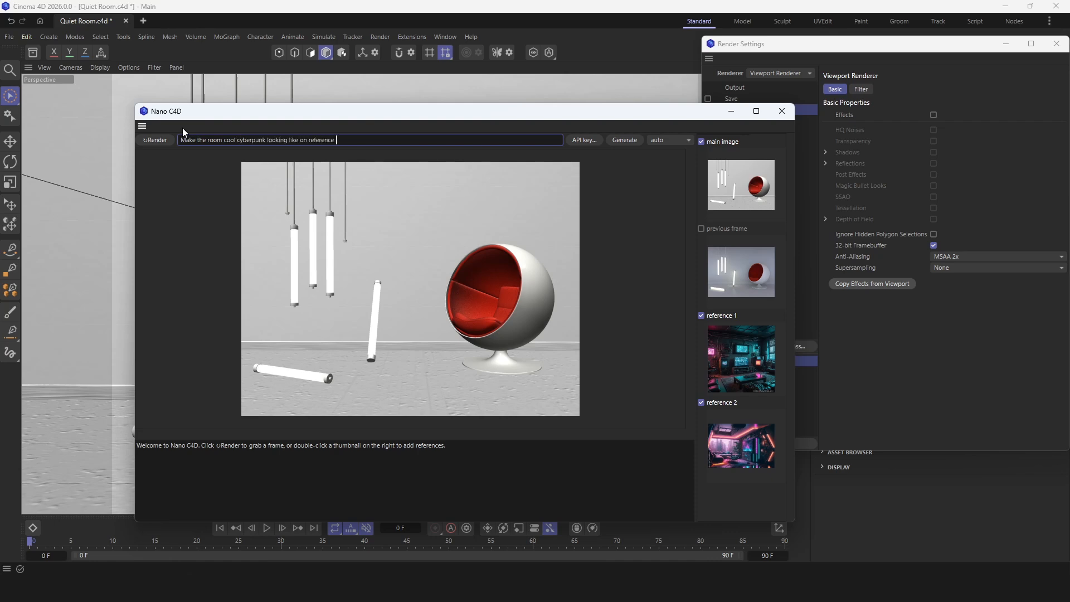
text(images. Don't add objects or change overall shape.)
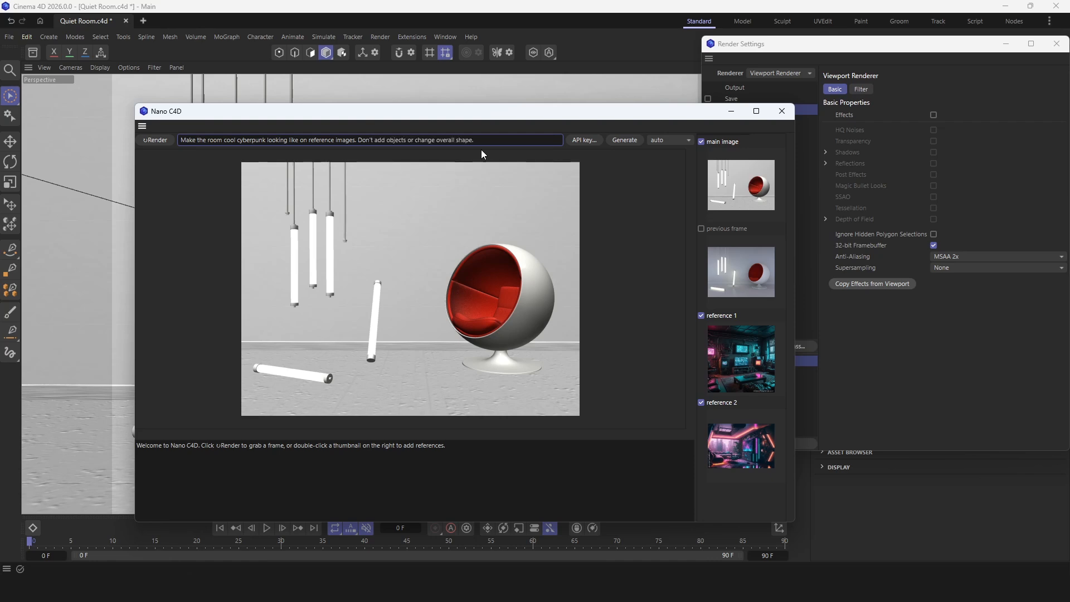
click(623, 141)
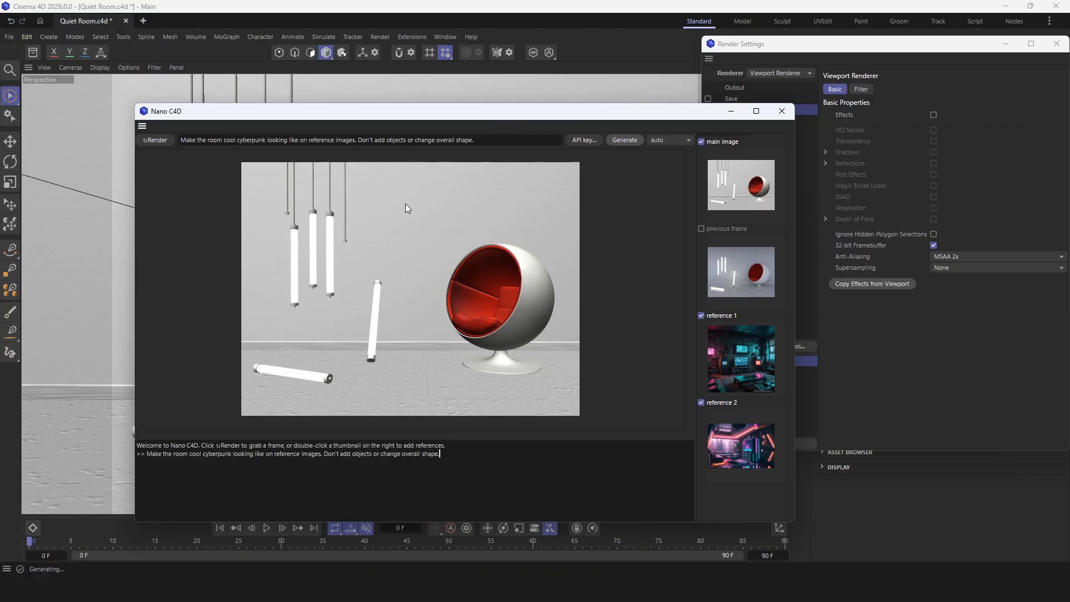
click(623, 140)
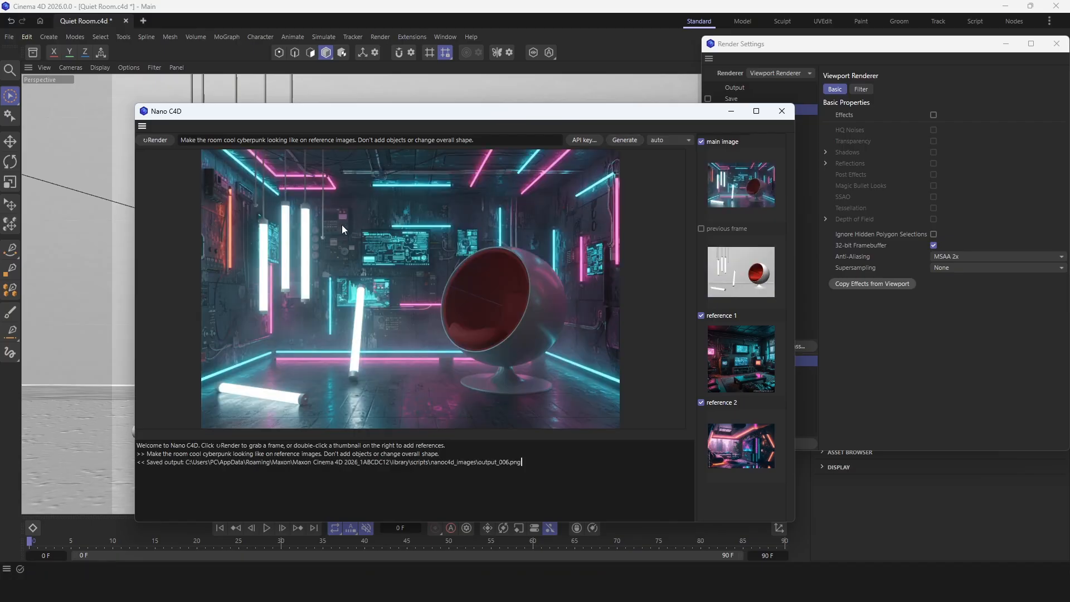
mouse_move(728, 387)
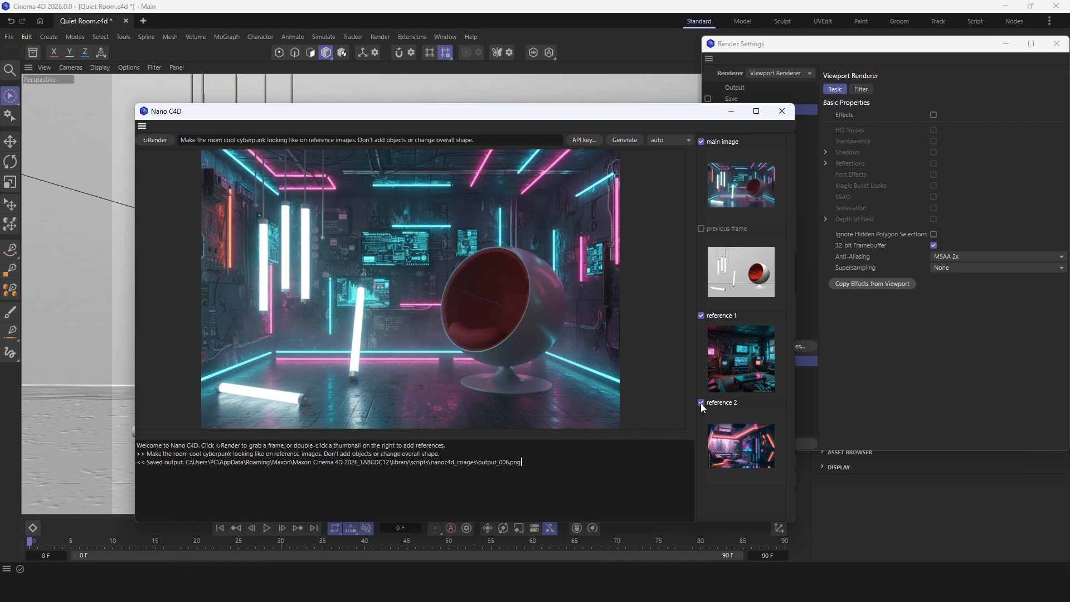
mouse_move(712, 417)
text(Add)
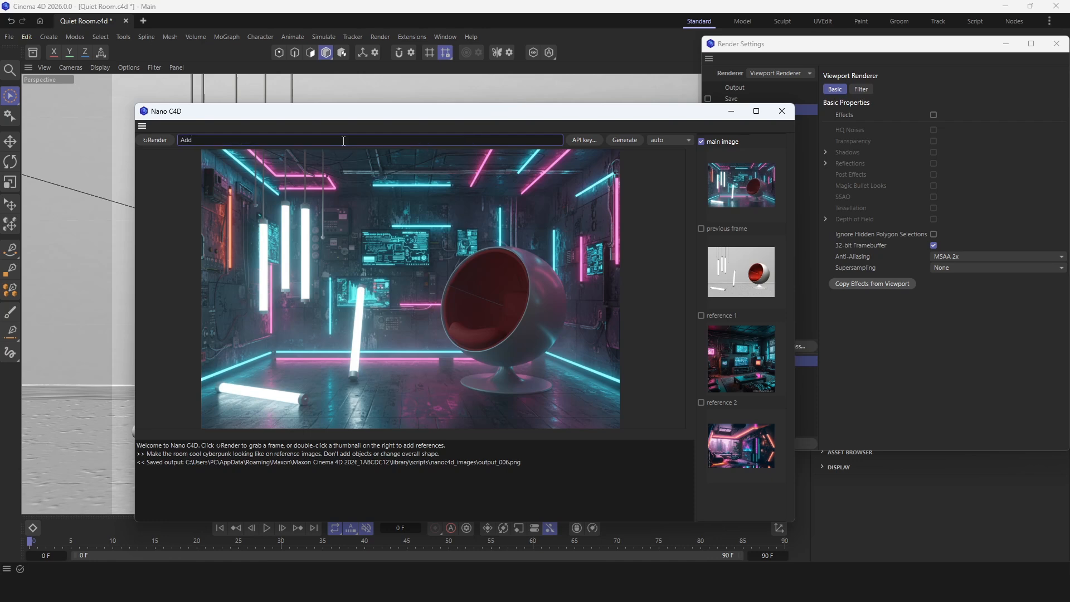
Generate the room with the prompt 'smiling robot face flying in the middle of the room', producing output_007.png.
text(smiling robot face flying in the)
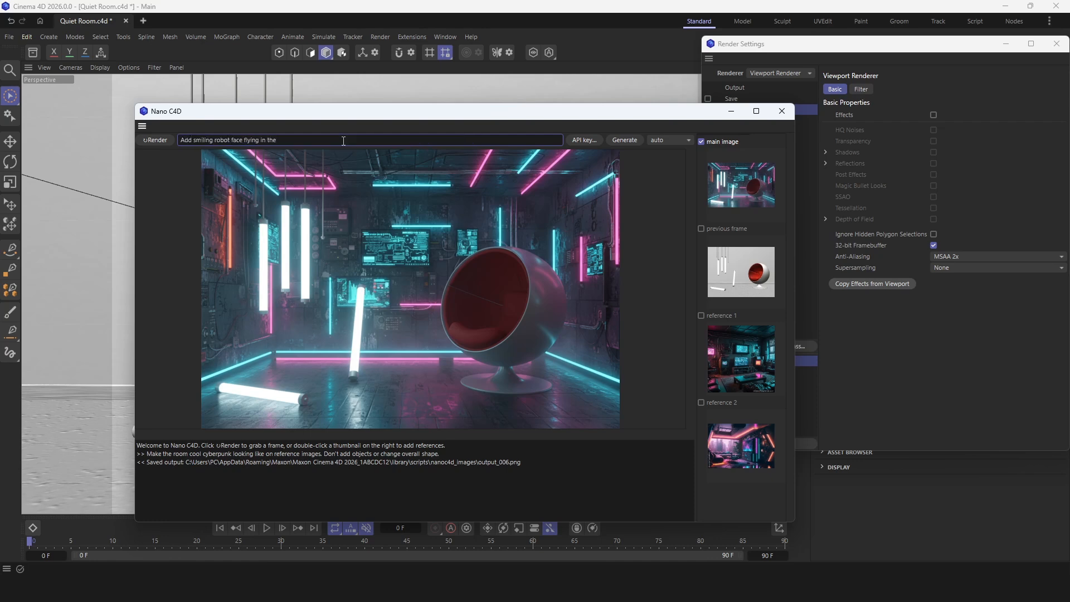
text(middle of the room)
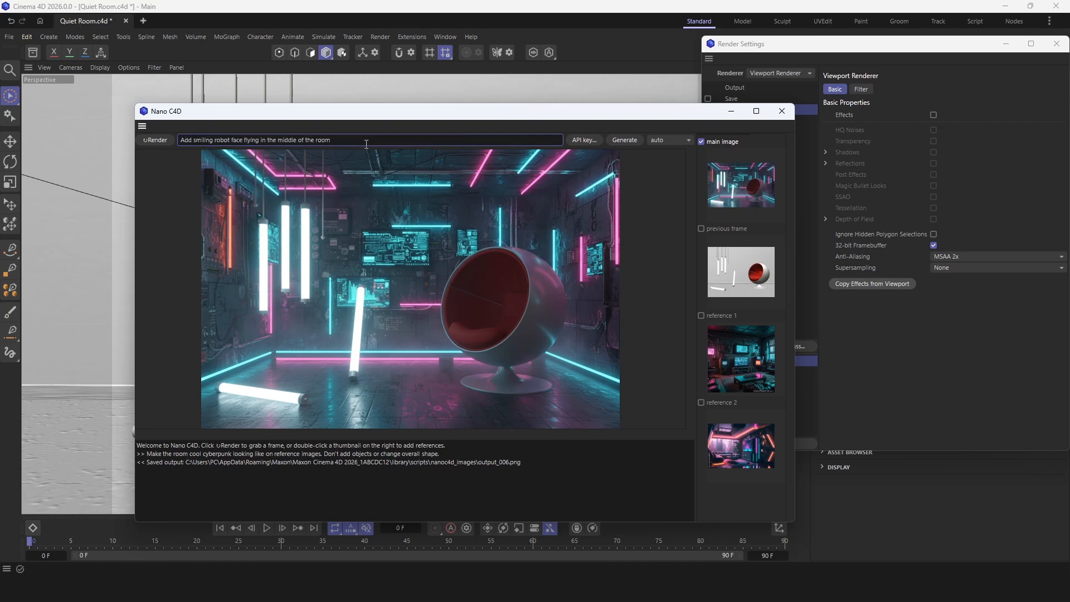
mouse_move(631, 157)
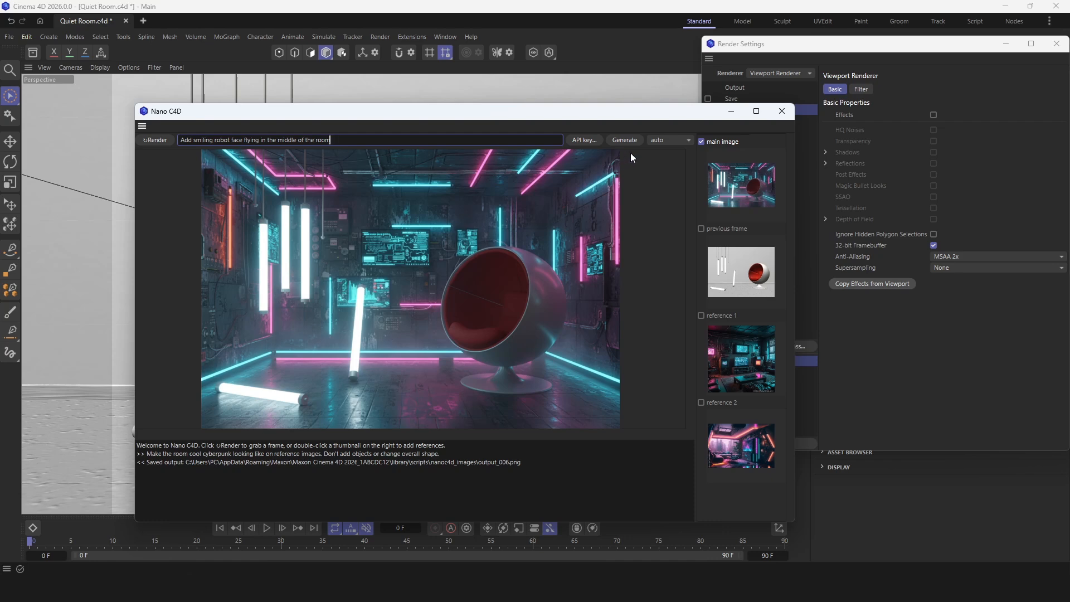
click(623, 140)
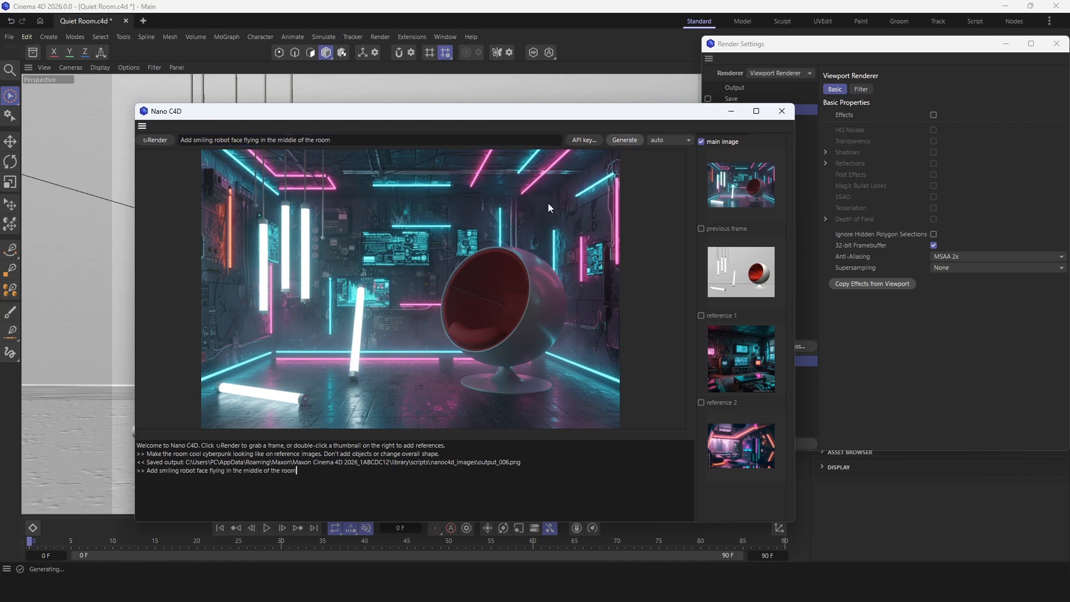
click(621, 140)
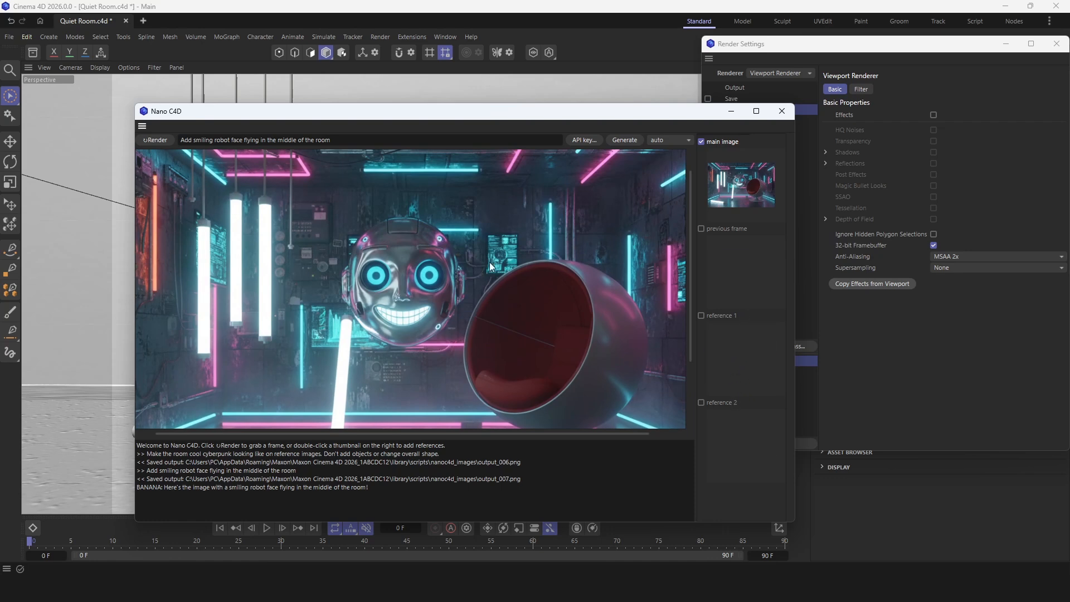
Select the saved file path of output_006.png in the Nano C4D log.
triple_click(327, 461)
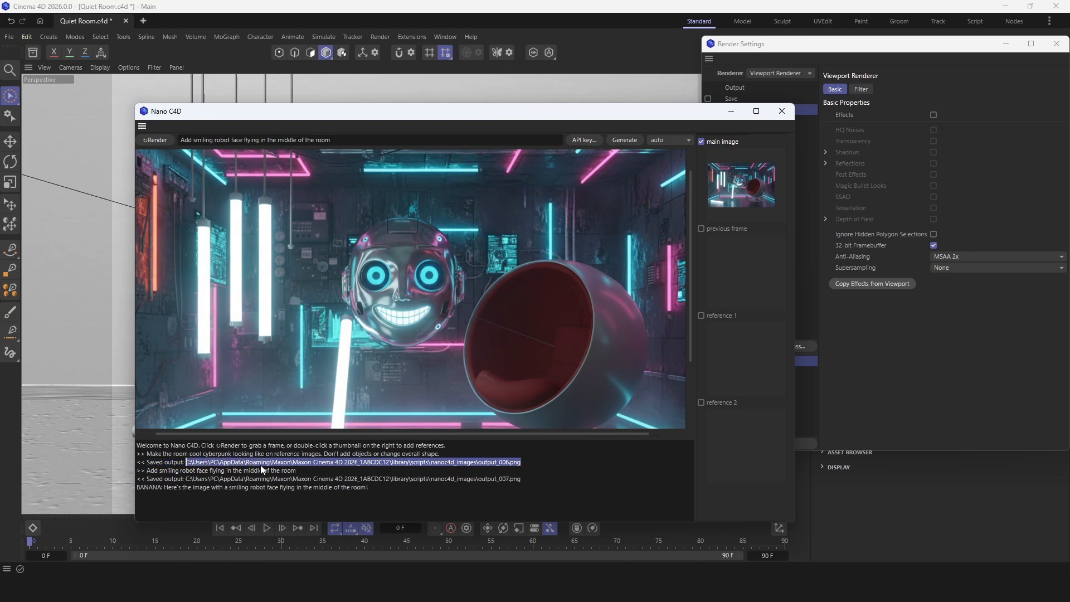
mouse_move(470, 563)
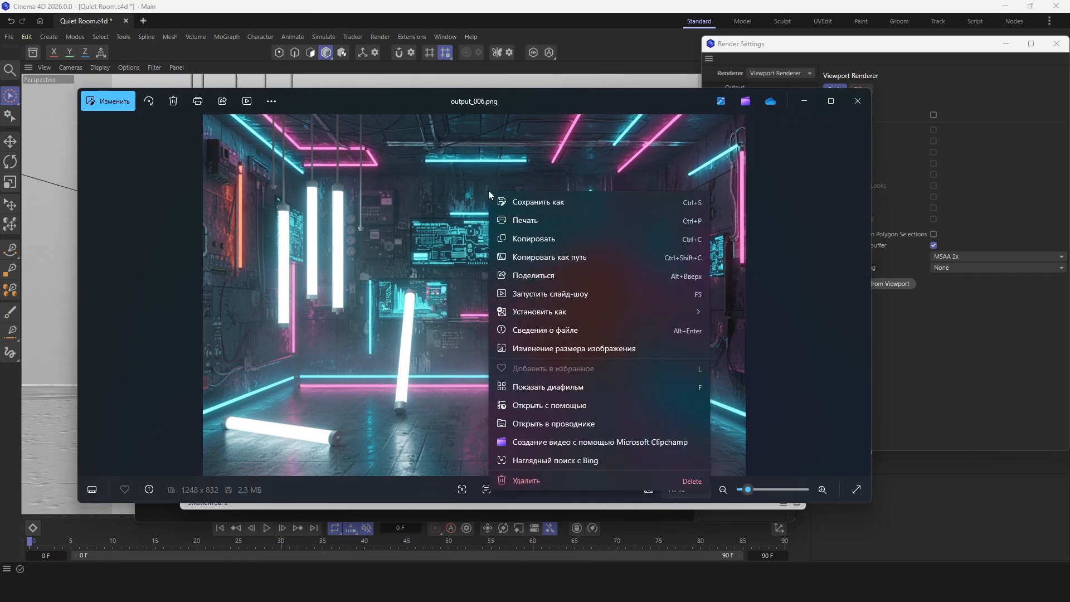
mouse_move(553, 424)
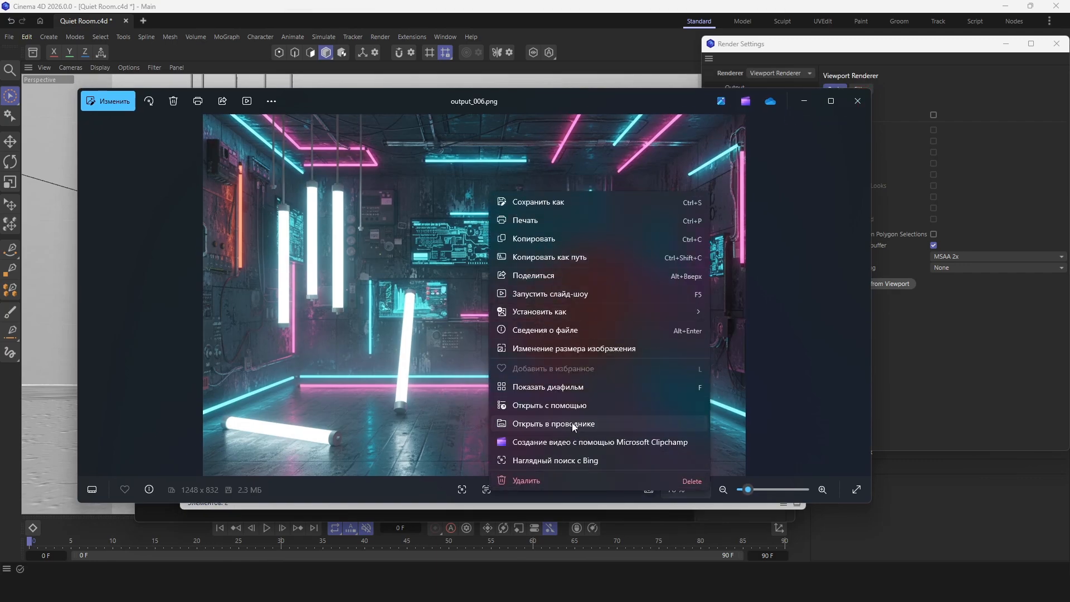
Show the image in the nanoc4d_images folder, view output_007.png enlarged in Photos, then close it.
click(551, 423)
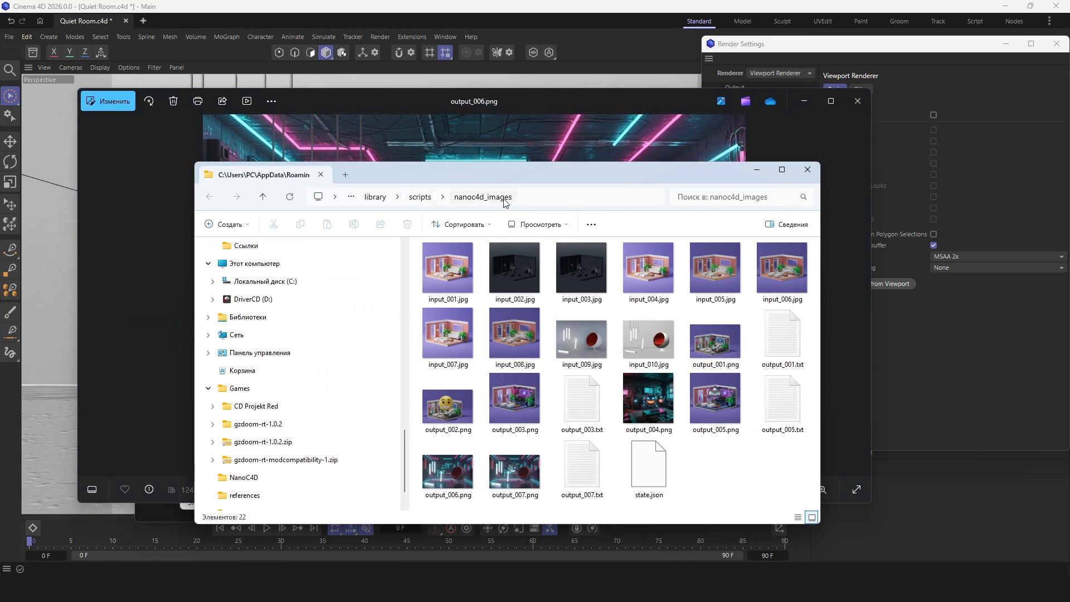
click(446, 470)
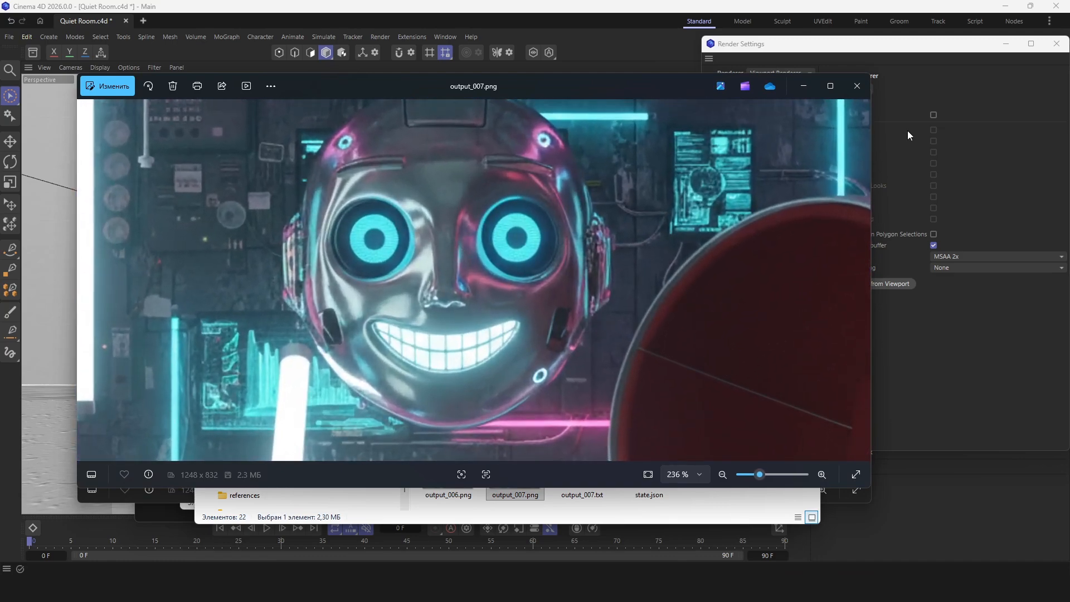
click(448, 495)
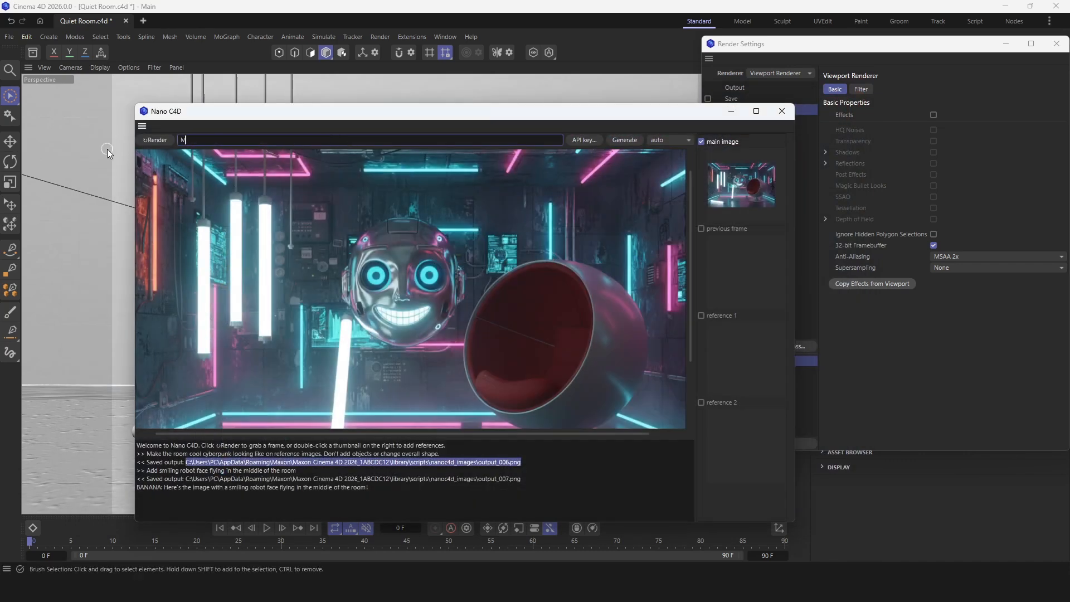
Generate output_008.png with the prompt 'Make the face not so scary please'.
text(Make the face not so scary please)
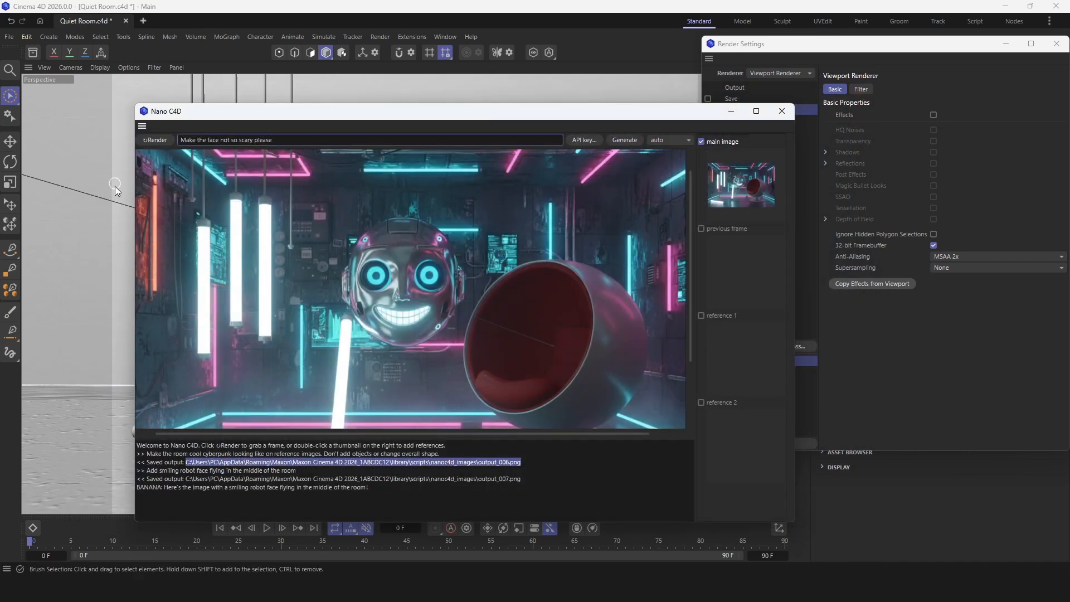
click(622, 141)
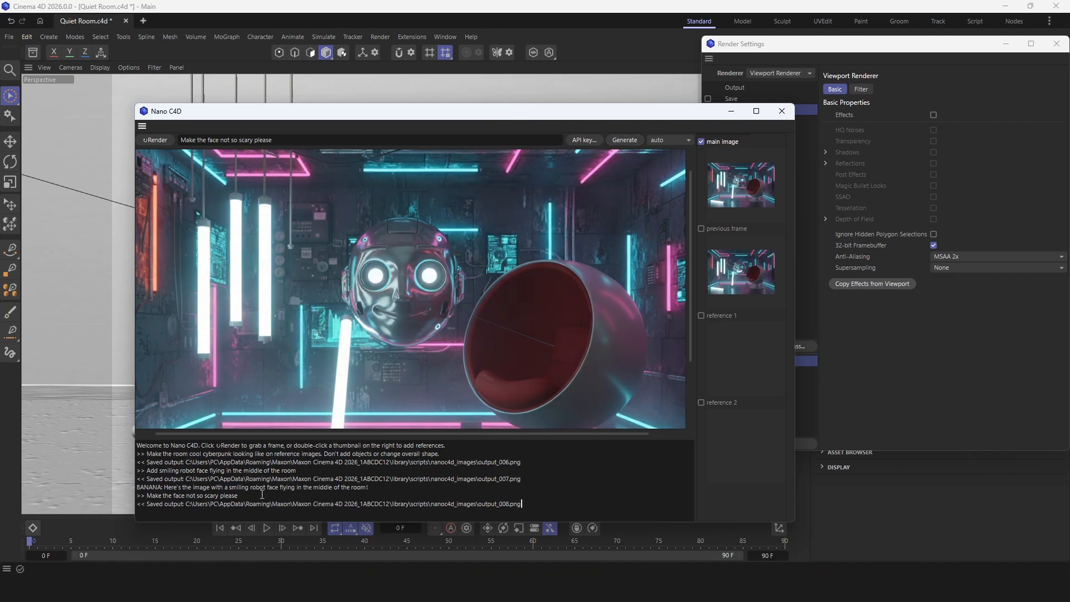
click(622, 140)
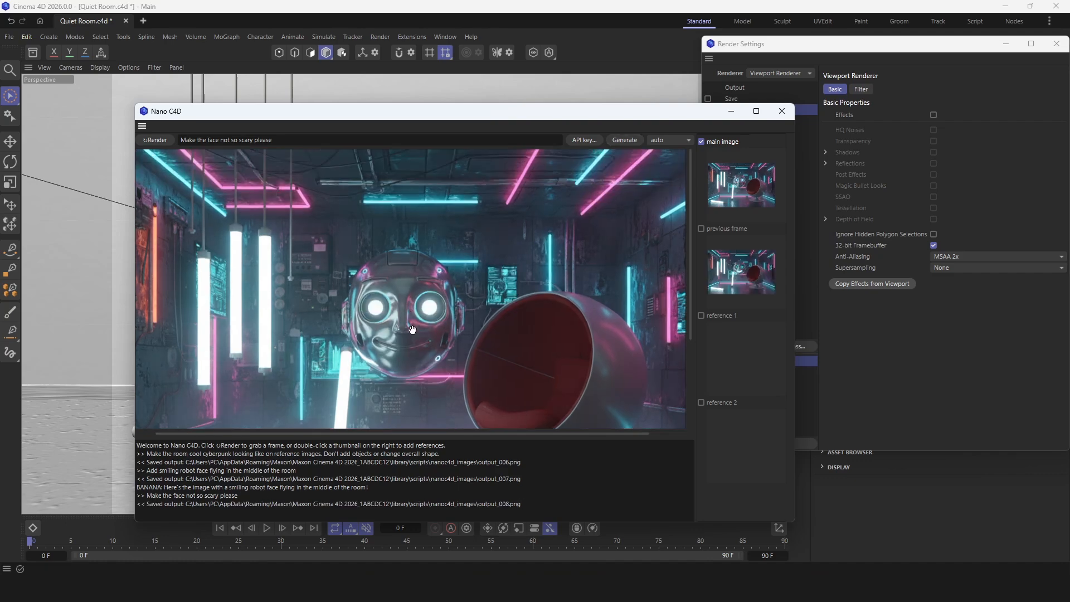
Maximize the Nano C4D window to fill the screen.
click(756, 110)
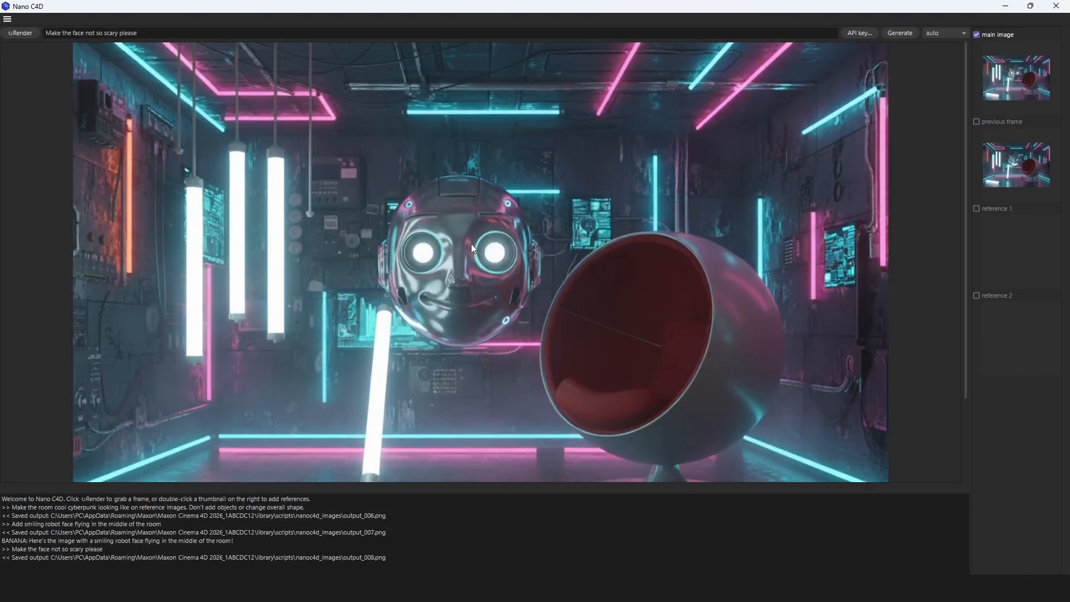
click(898, 32)
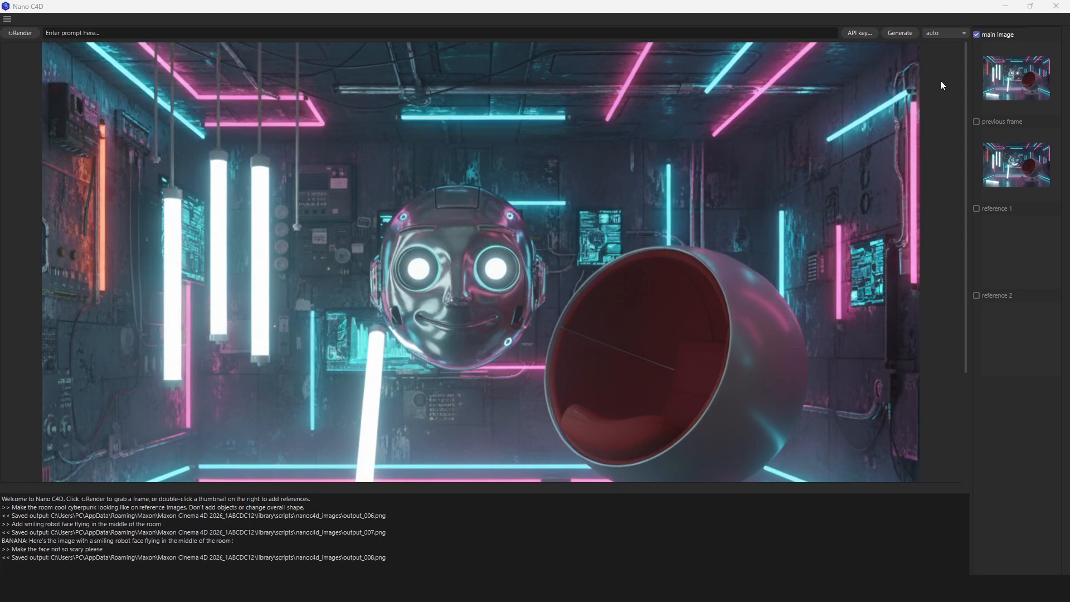
mouse_move(937, 75)
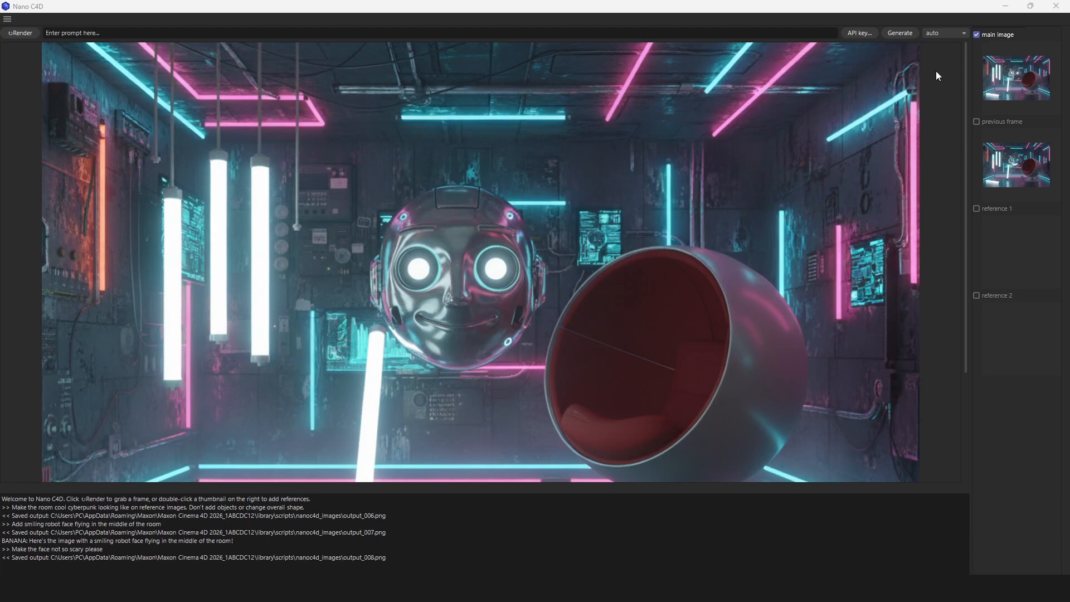
Choose the 4:5 aspect ratio and generate the Instagram portrait crop as output_166.png.
click(943, 32)
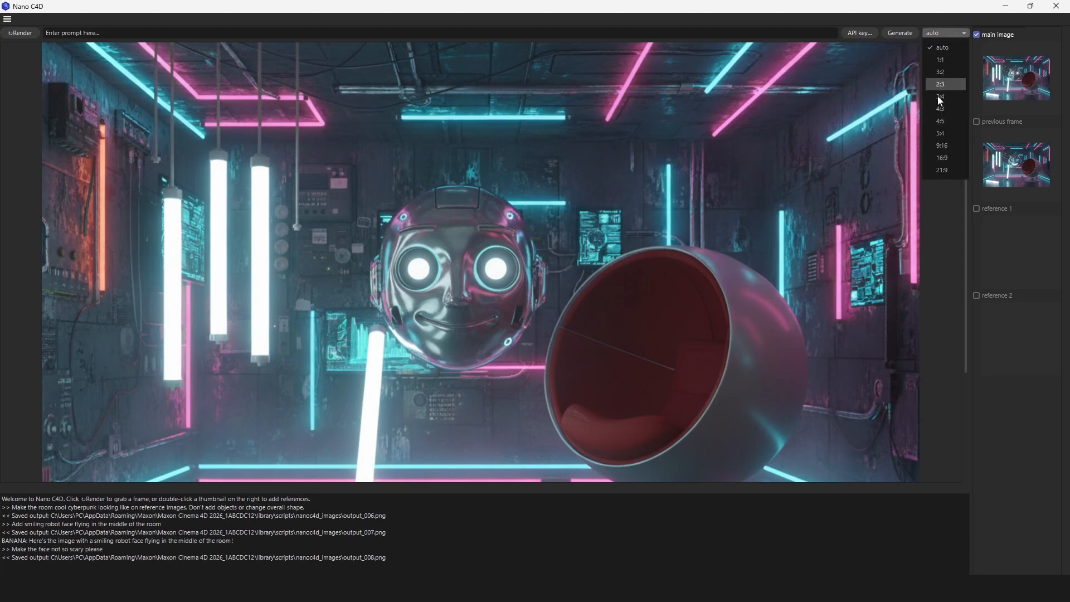
click(941, 120)
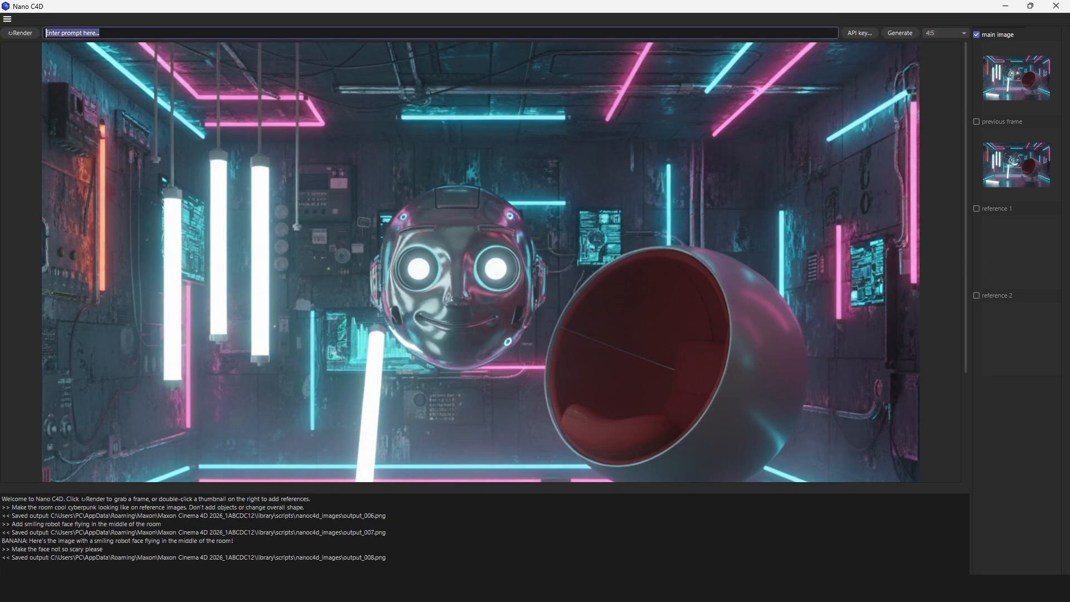
text(Make this image 4:5 for Instagram)
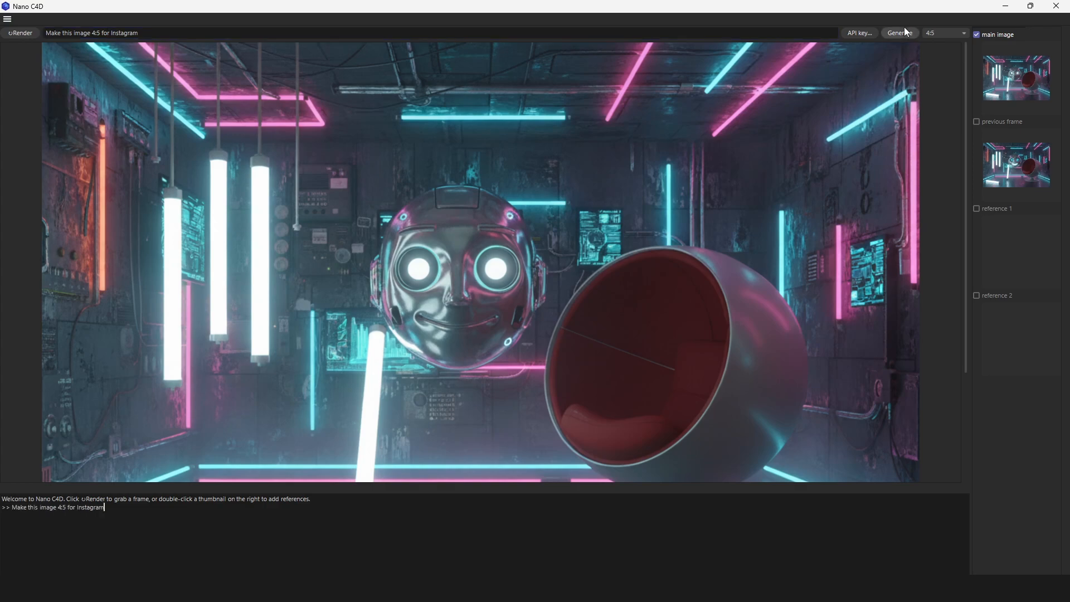
click(899, 32)
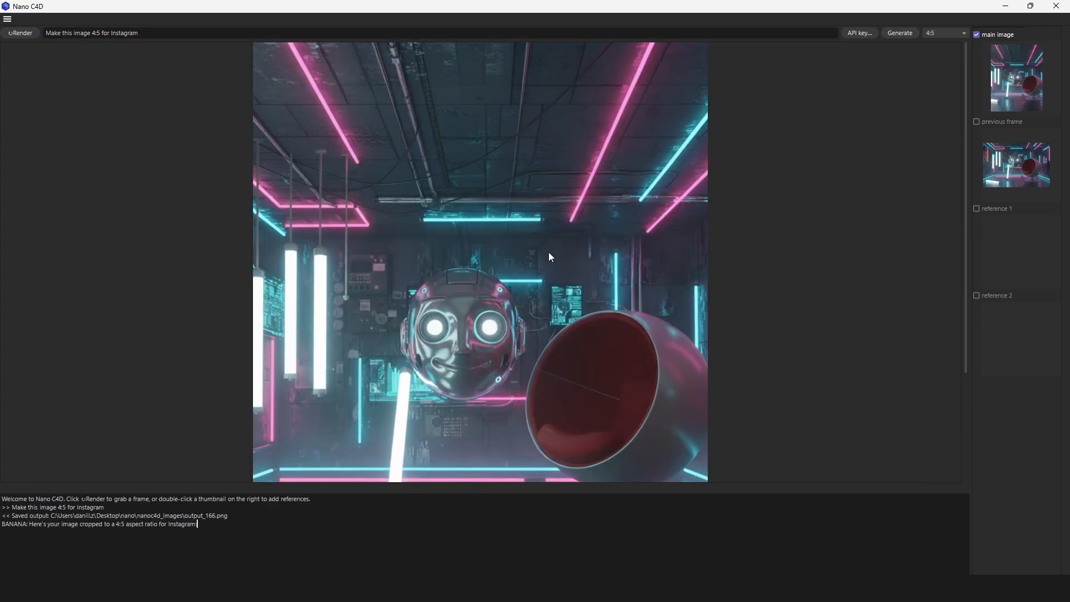
click(899, 32)
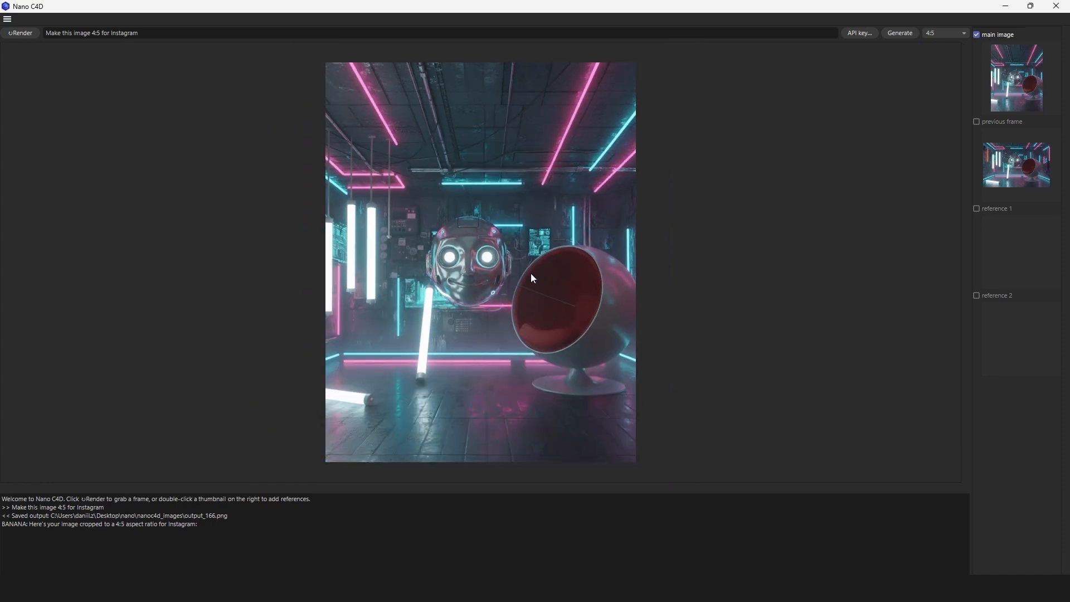
mouse_move(438, 210)
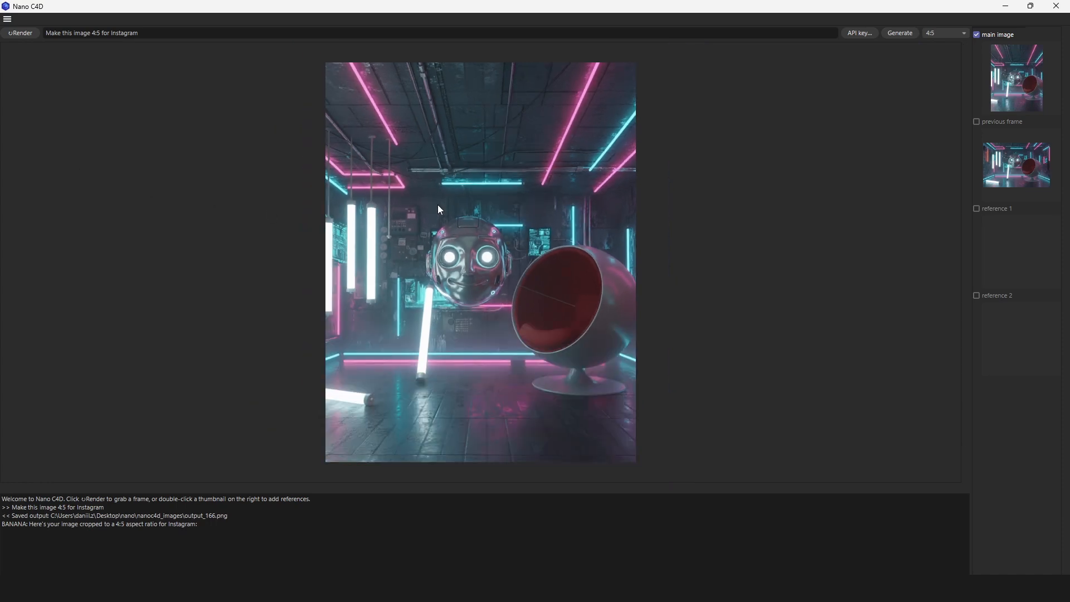